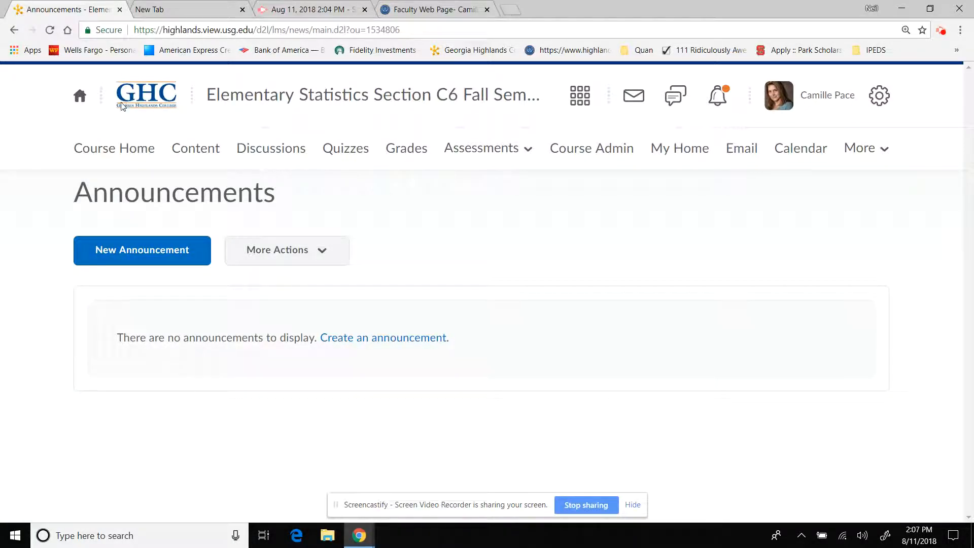
Step: Return to Course Home and scroll to the Calendar widget with the Aug 26 Project One event
left_click(114, 148)
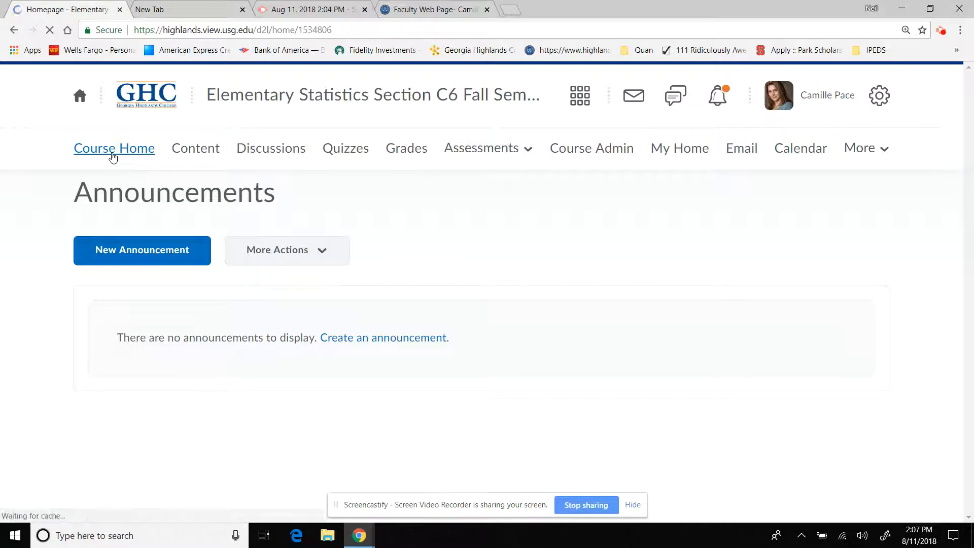
left_click(113, 148)
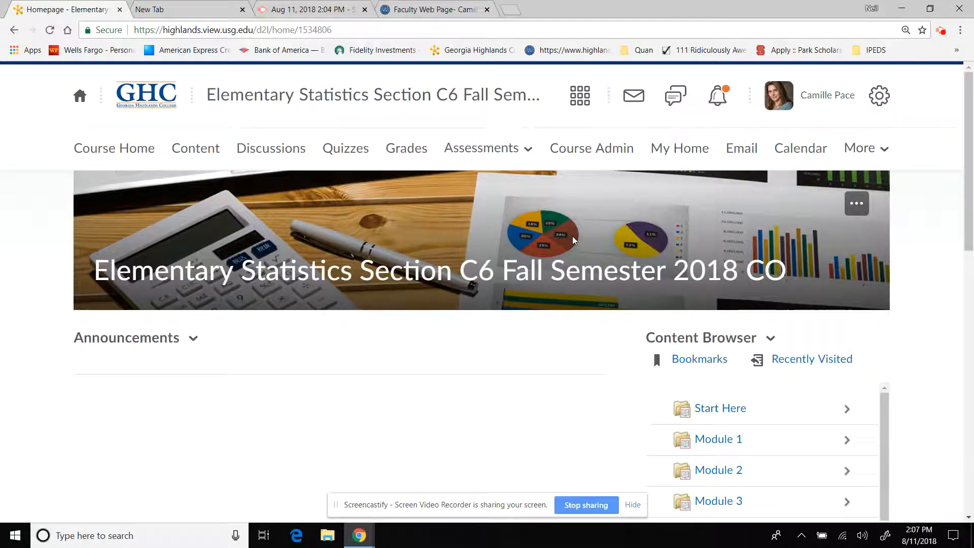
scroll("down", 3)
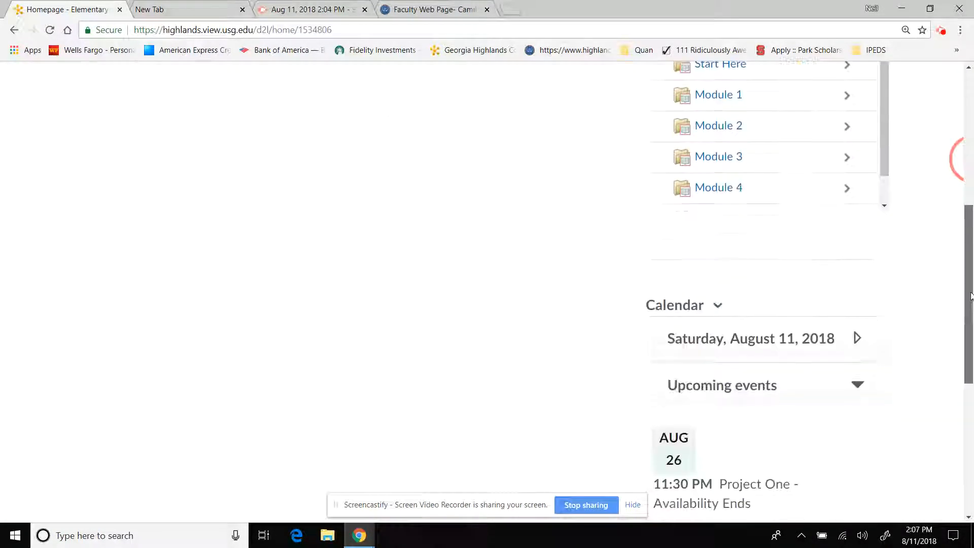
scroll("down", 3)
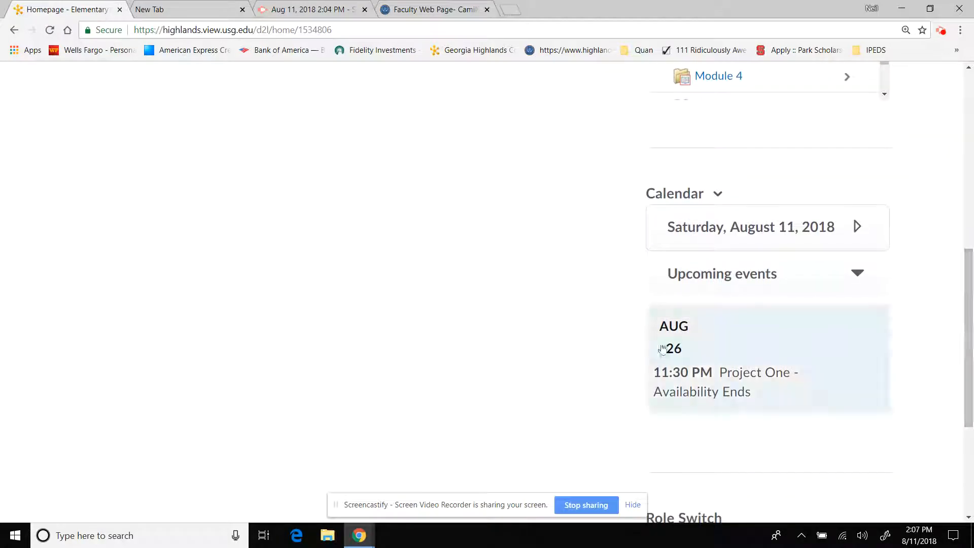
scroll("down", 3)
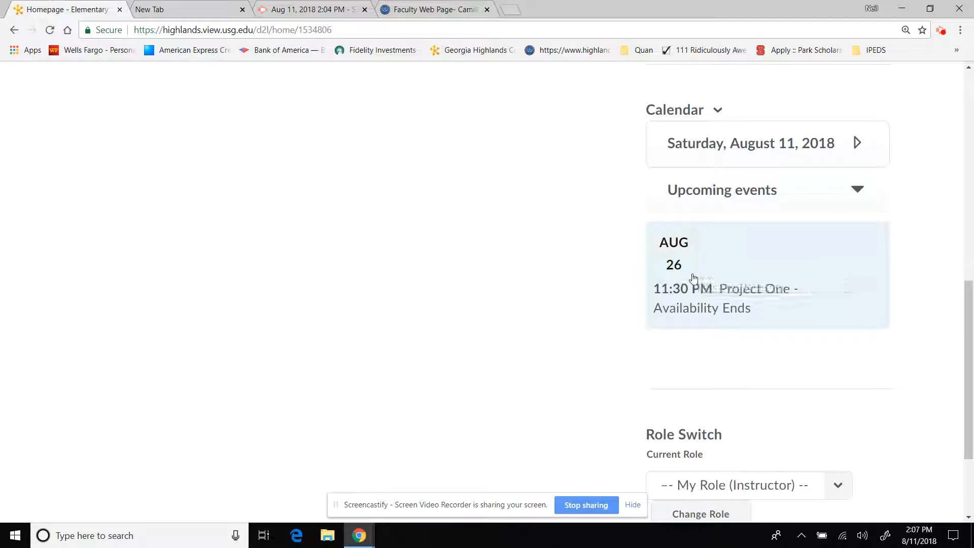
mouse_move(895, 176)
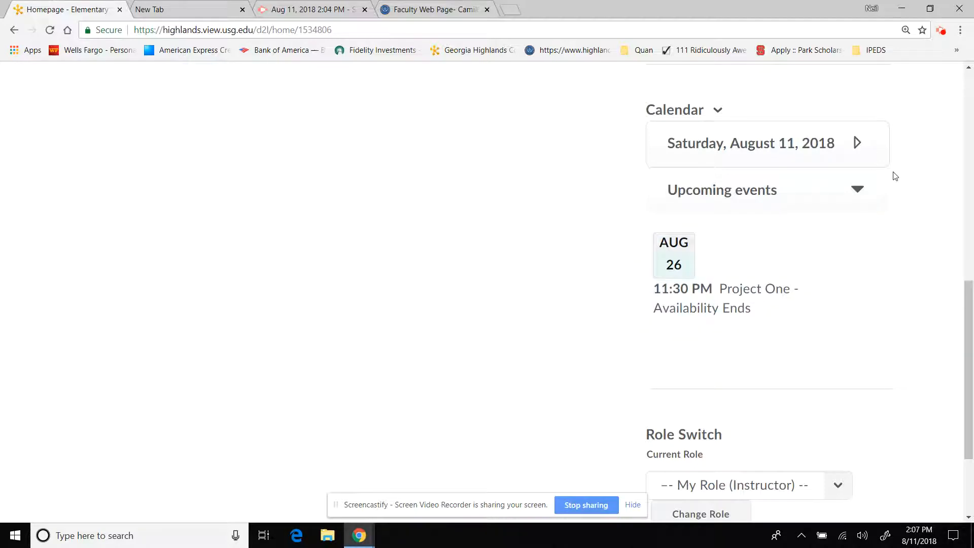
mouse_move(673, 110)
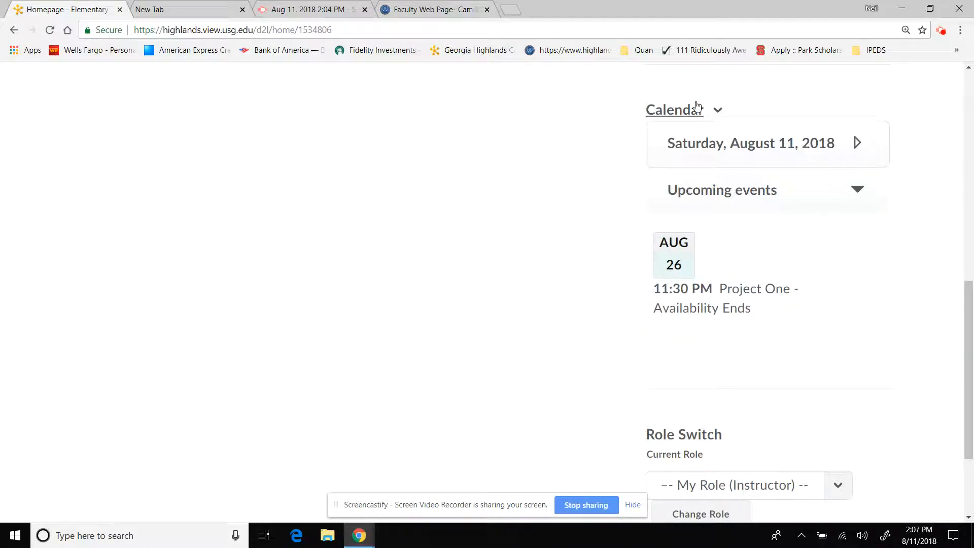
Step: Show August 26 in the course calendar day view and flip the mini calendar through the following months
left_click(674, 109)
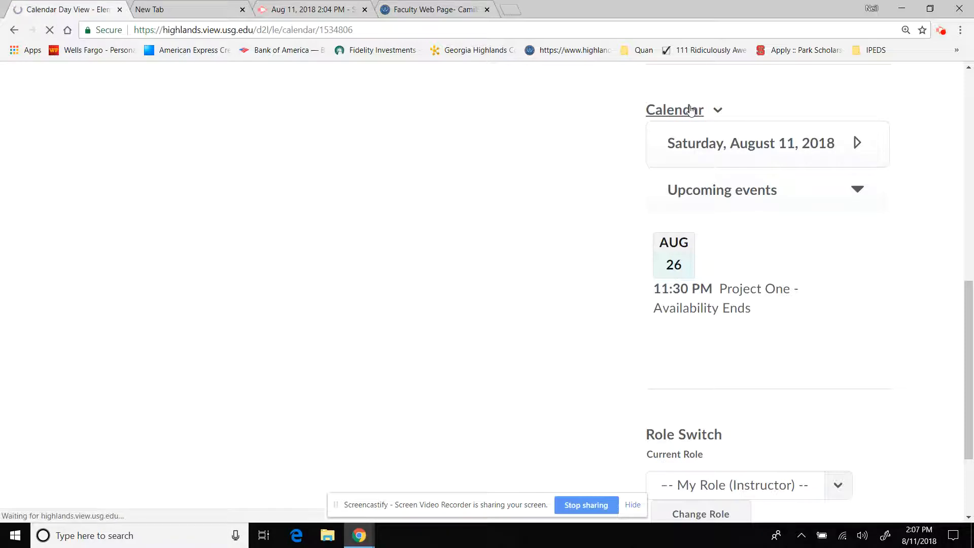
left_click(673, 109)
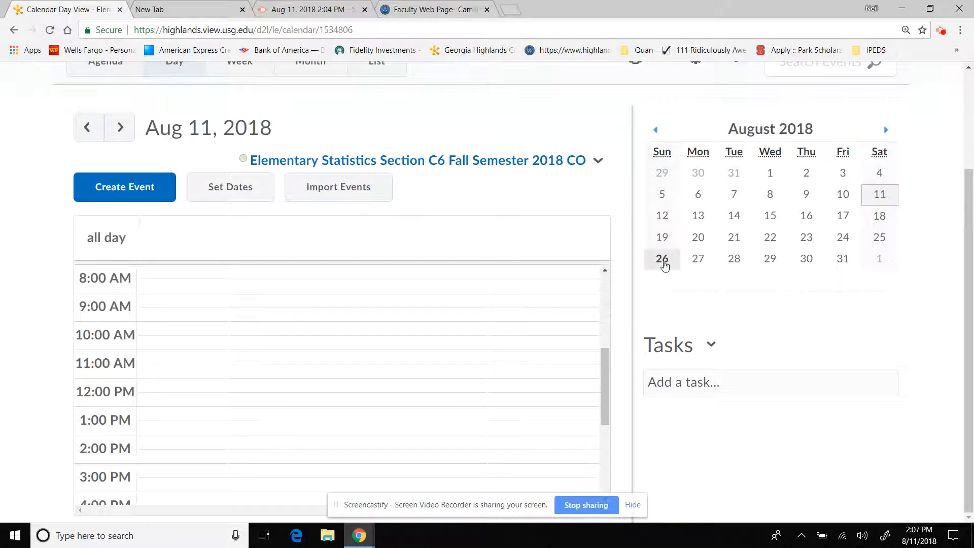
left_click(662, 259)
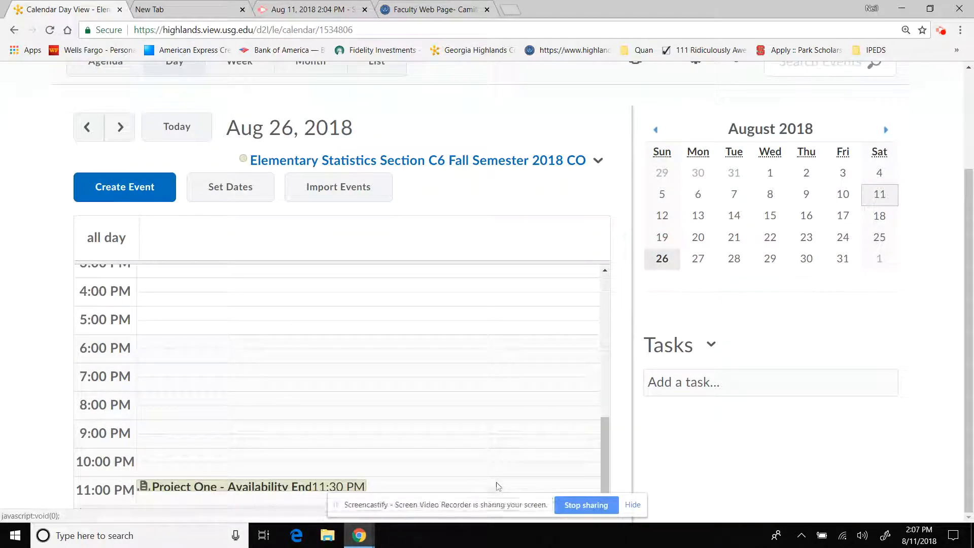
left_click(885, 129)
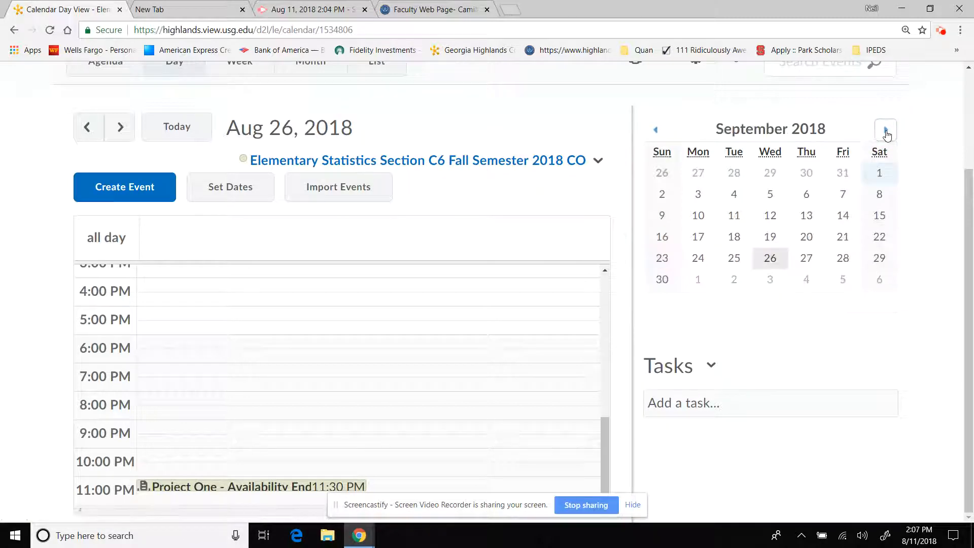
left_click(887, 129)
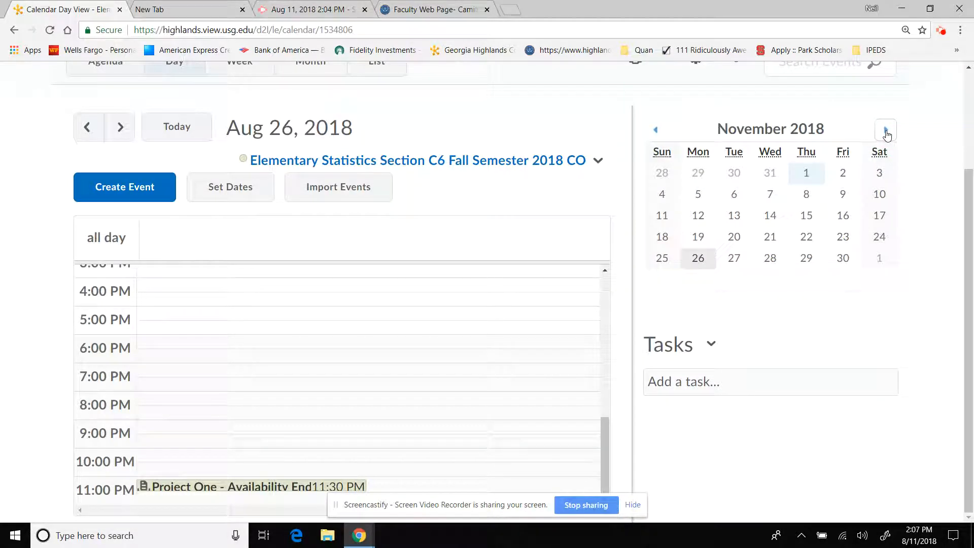
left_click(656, 129)
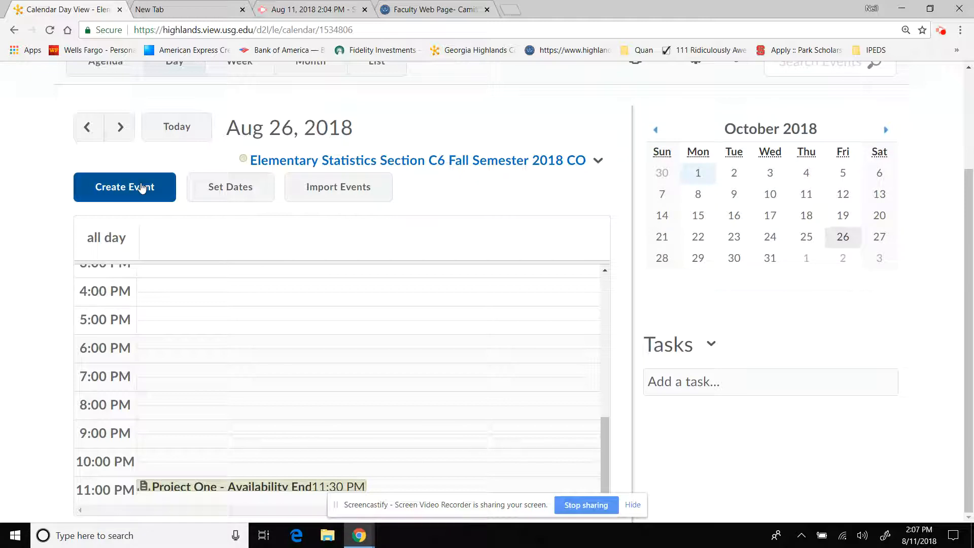
Step: Look over the Create Event form, then abandon it and go back to the calendar
left_click(124, 187)
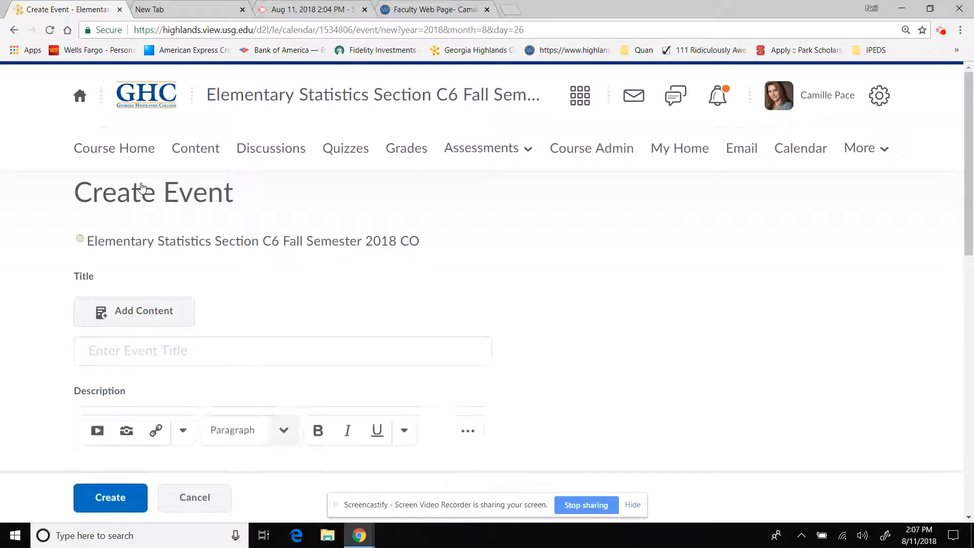
scroll("down", 3)
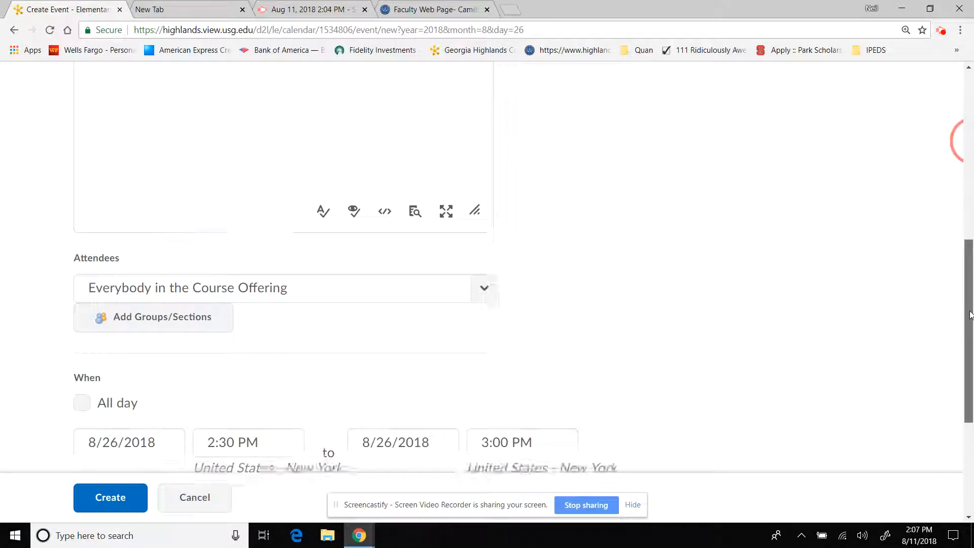
scroll("up", 3)
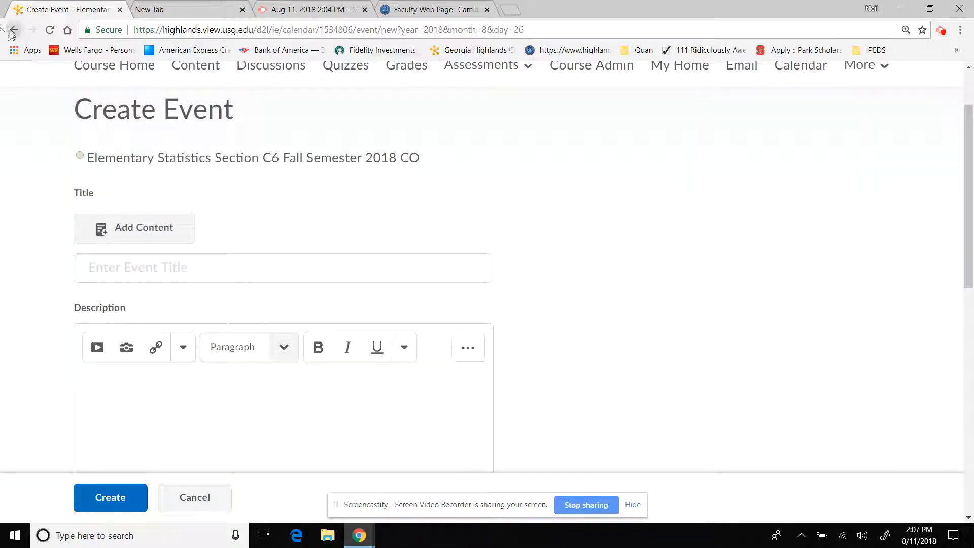
left_click(11, 30)
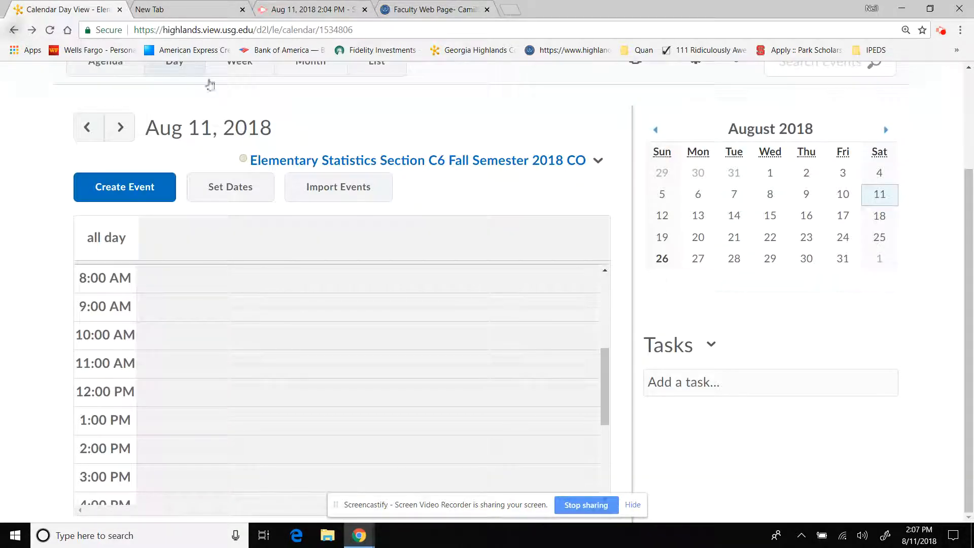
Step: Go back to Course Home and reach the empty Announcements tool from its widget
scroll("up", 3)
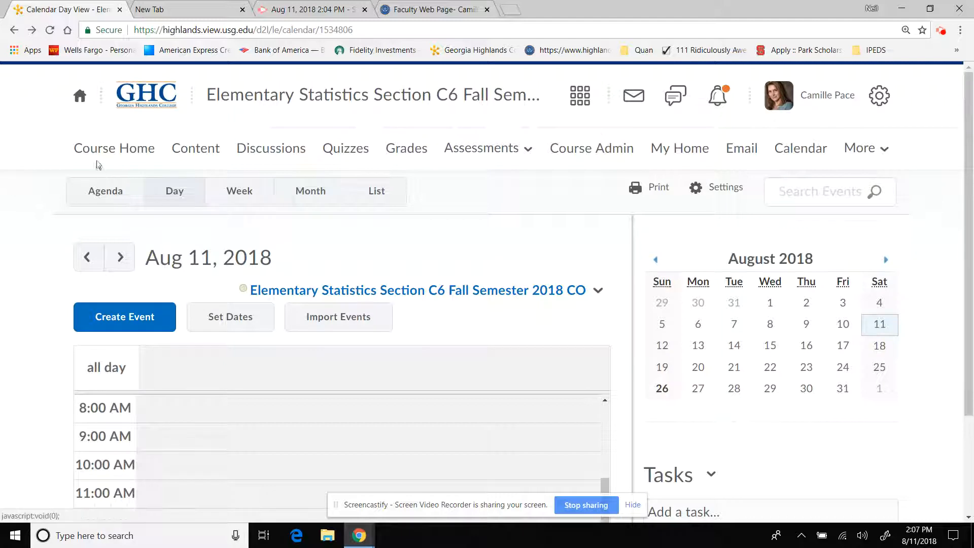
left_click(115, 148)
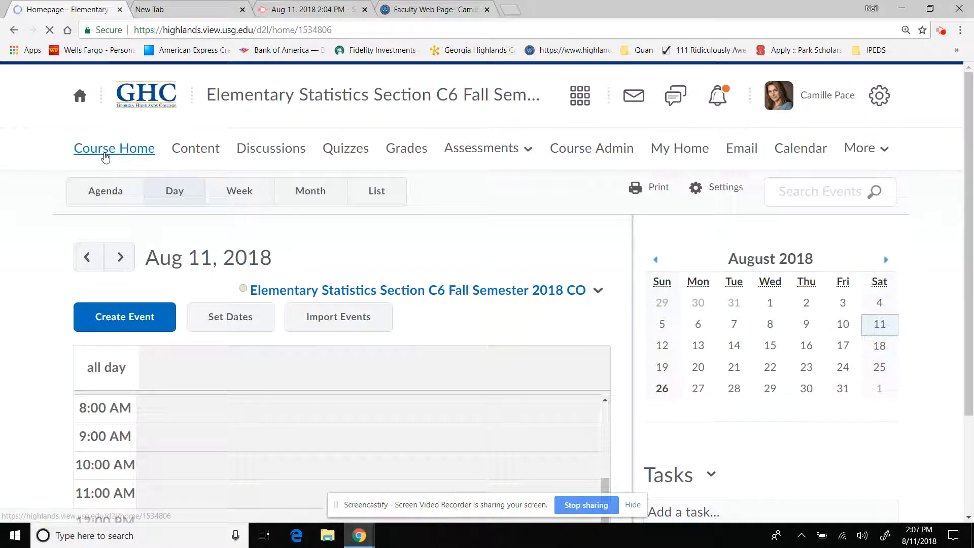
left_click(113, 148)
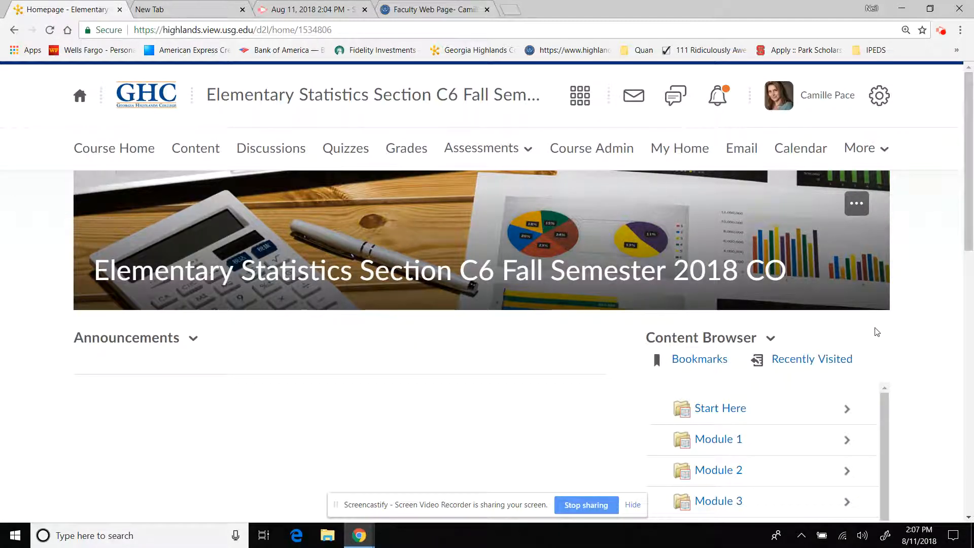
scroll("down", 3)
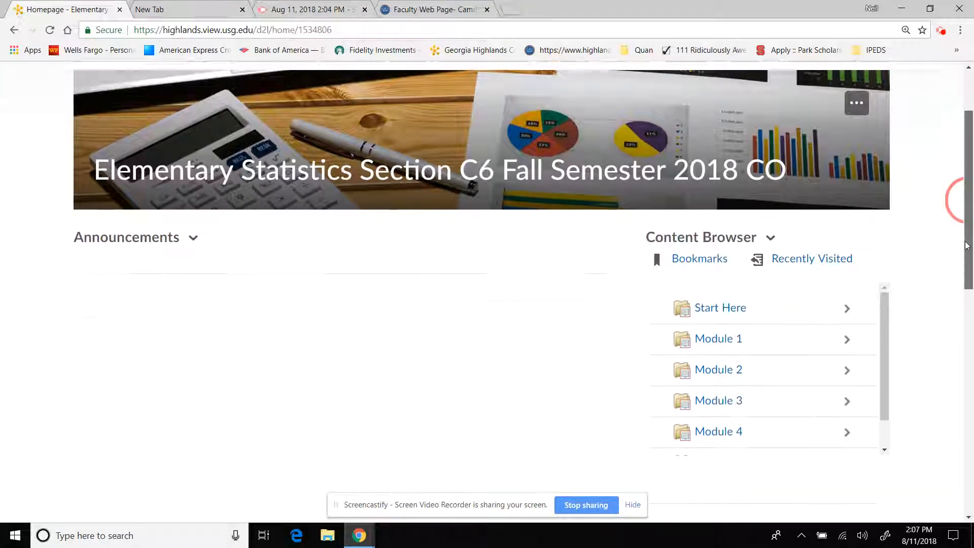
scroll("down", 3)
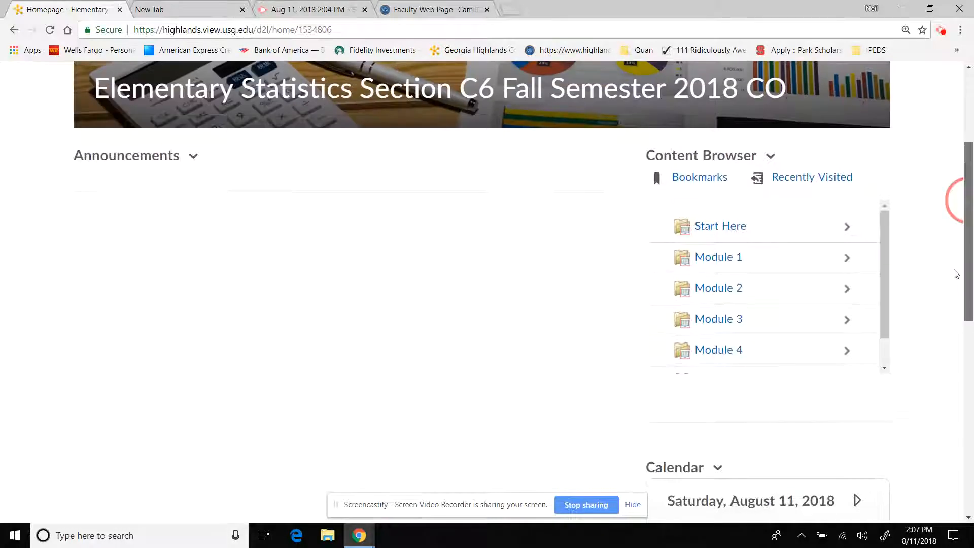
scroll("up", 3)
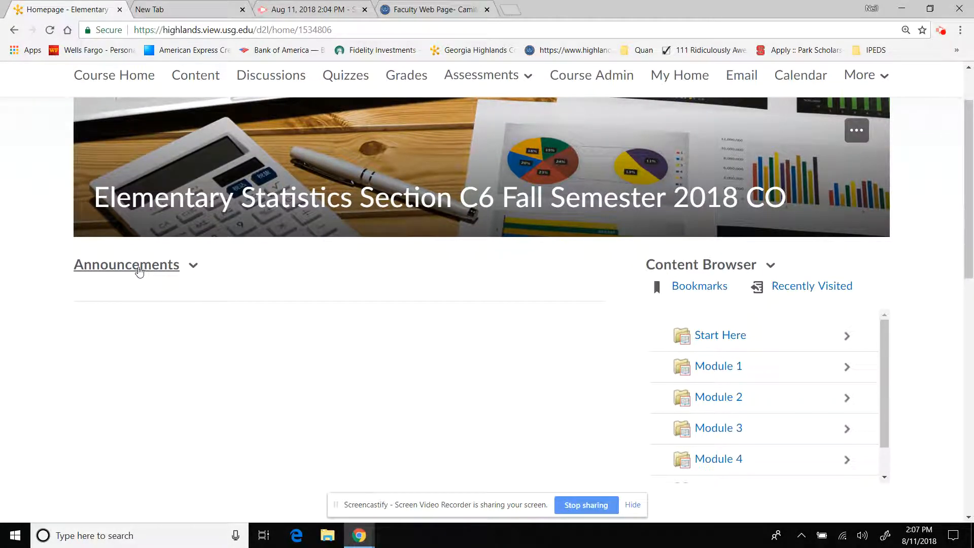
left_click(126, 264)
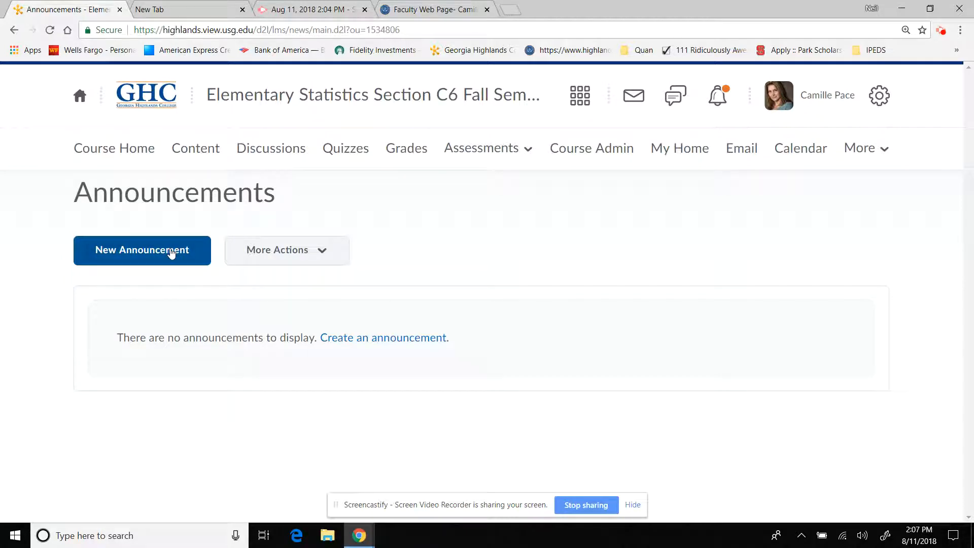
mouse_move(204, 291)
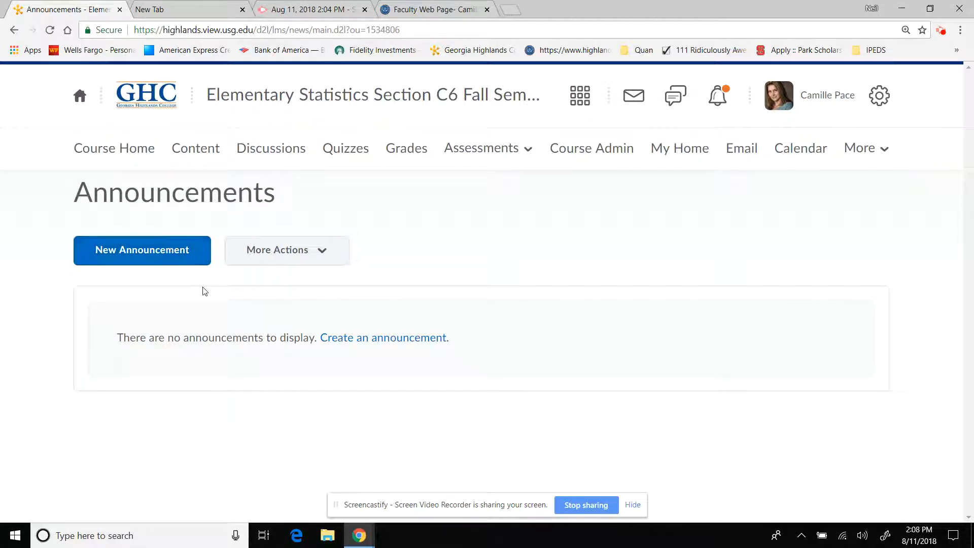
mouse_move(382, 337)
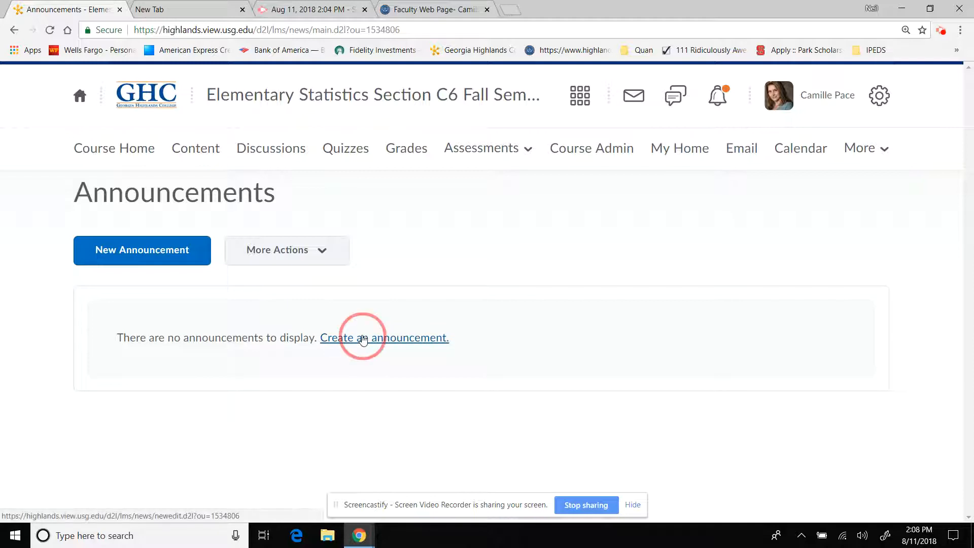
Step: Start a new announcement with the headline 'Welcome!!!'
left_click(383, 337)
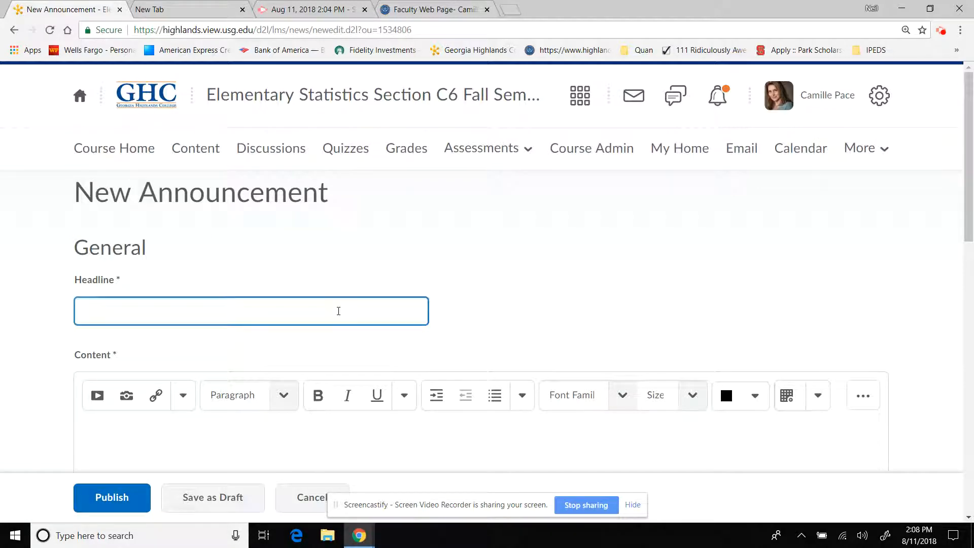
type("Welocme")
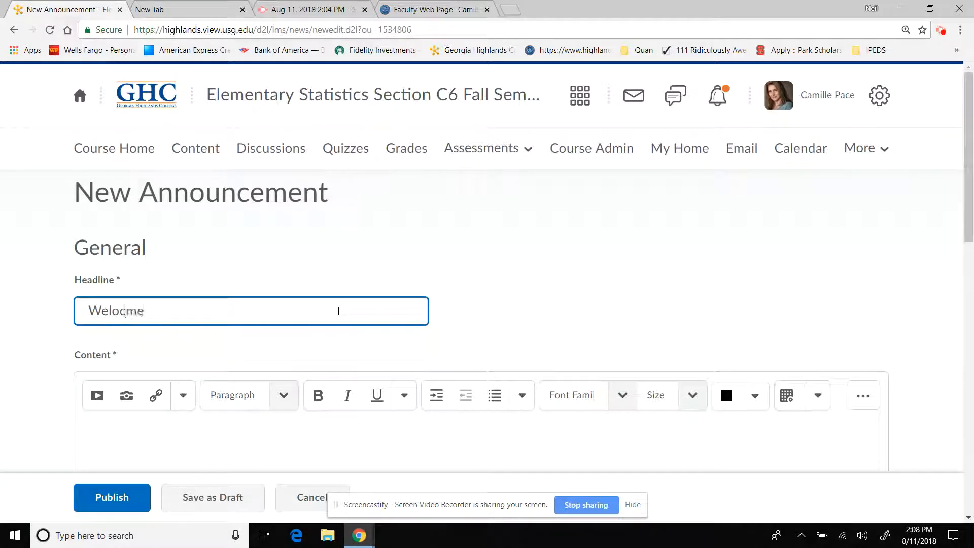
type("Welcome")
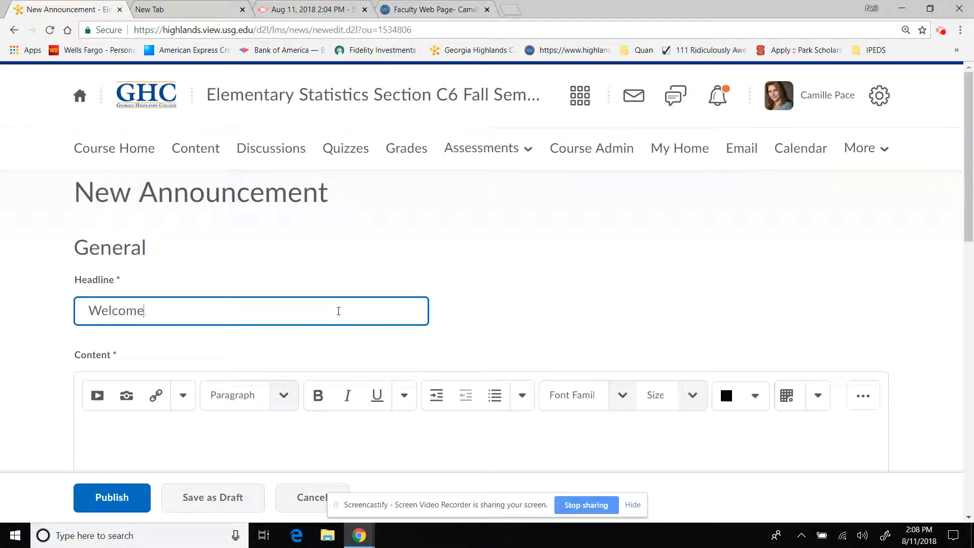
type("!!!")
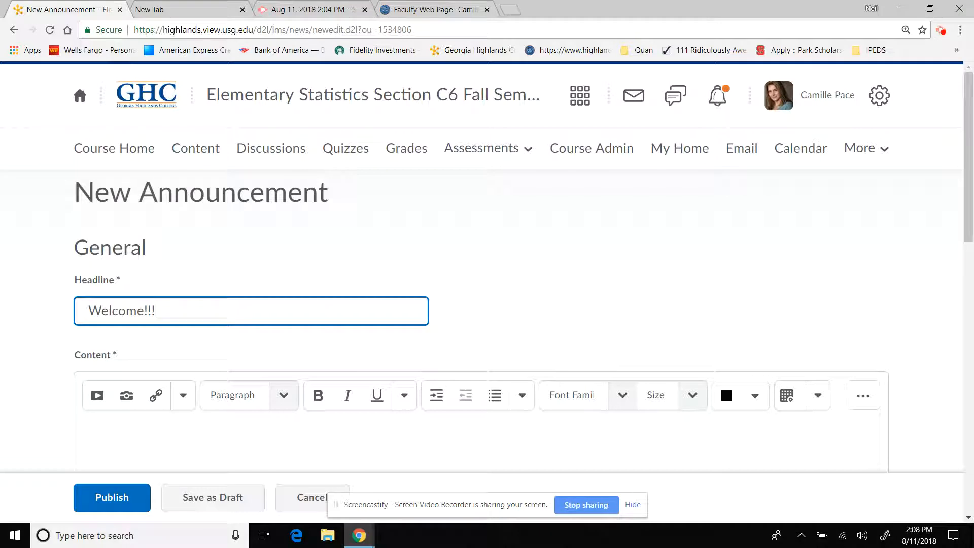
scroll("down", 3)
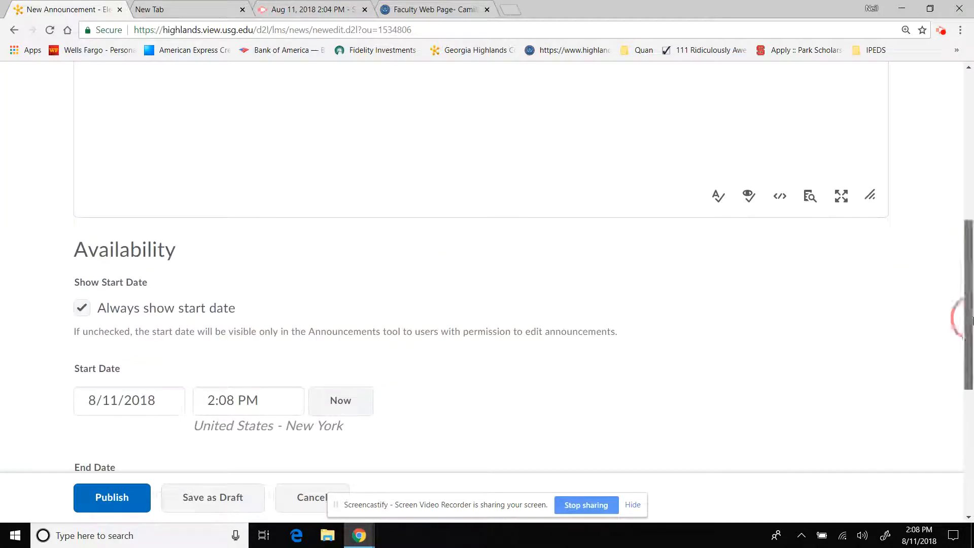
scroll("up", 3)
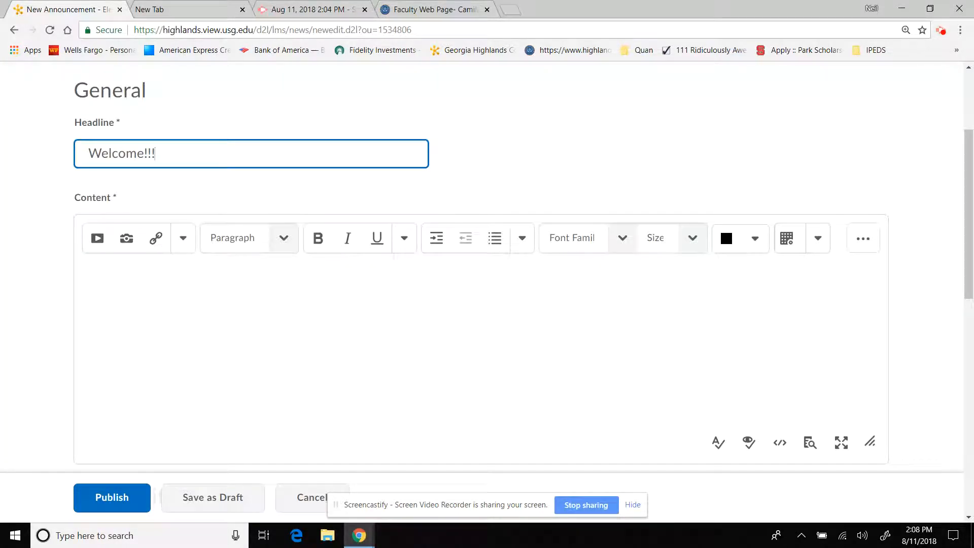
Step: Write the body greeting the class and asking them to bring questions on the first day
type("C")
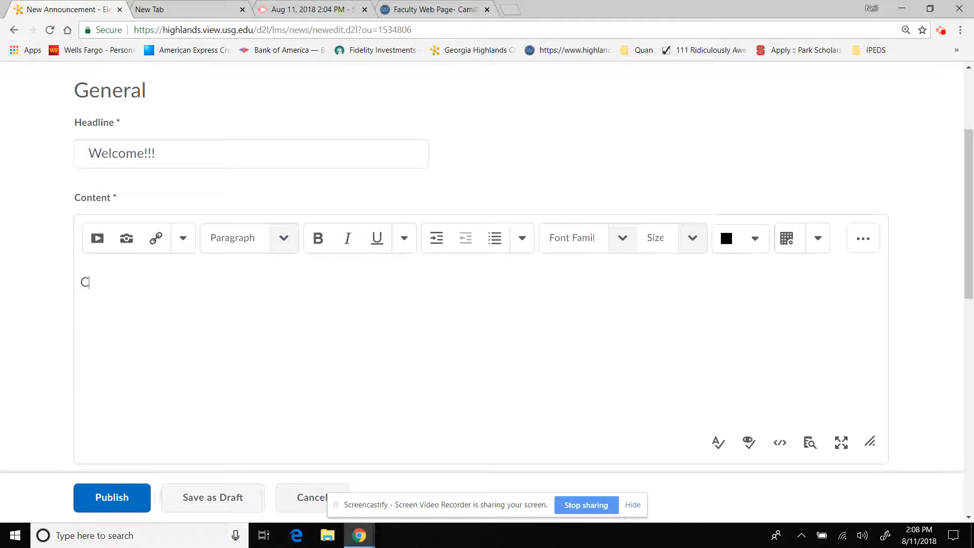
type("lass,")
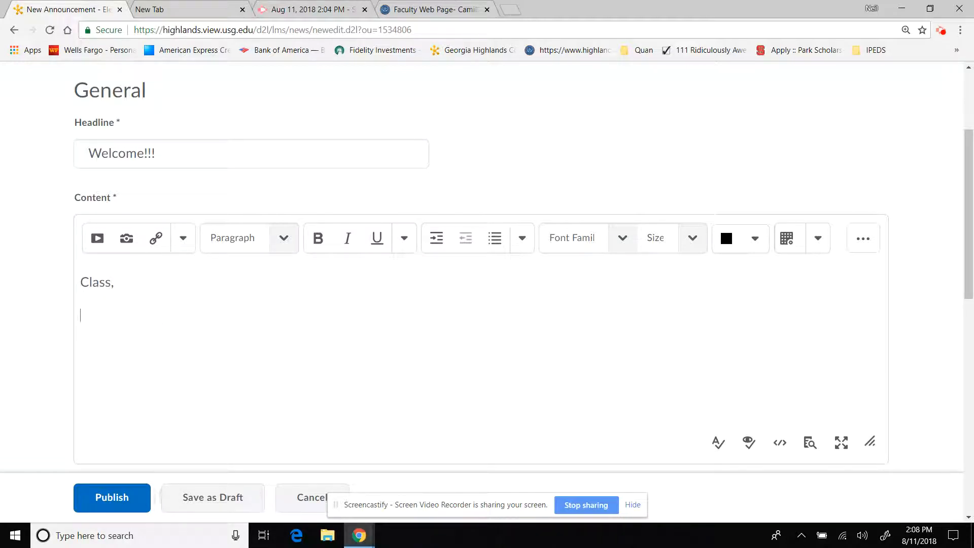
type("I am very ex")
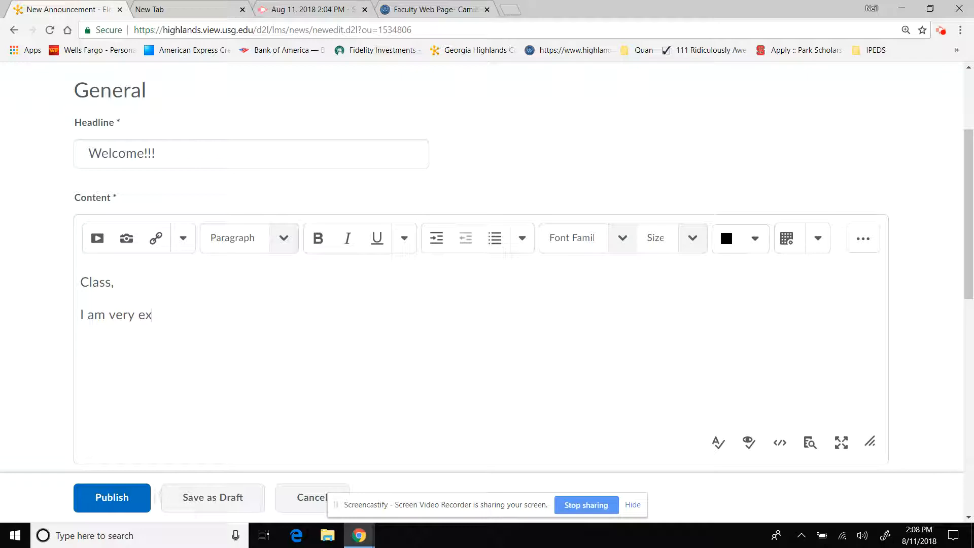
type("cited to meet on the f")
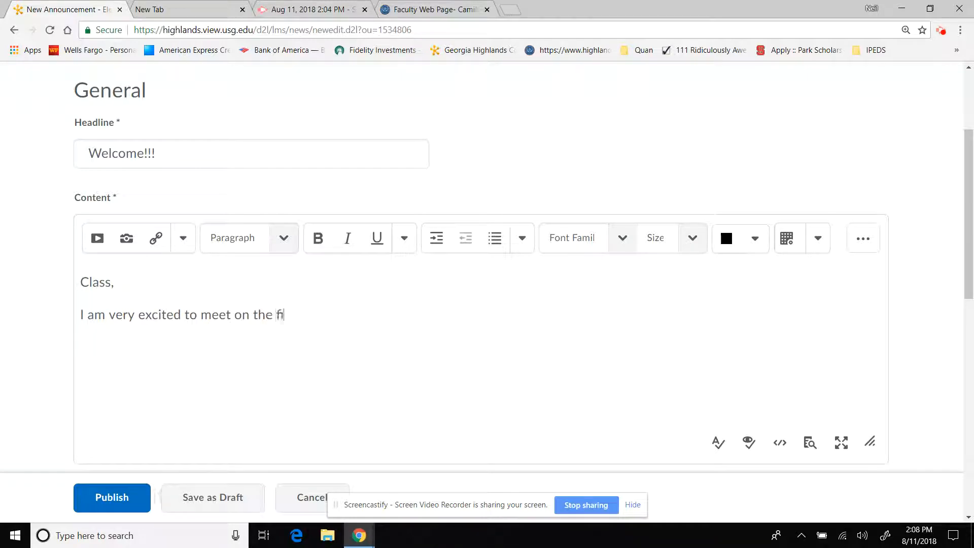
type("irst day.")
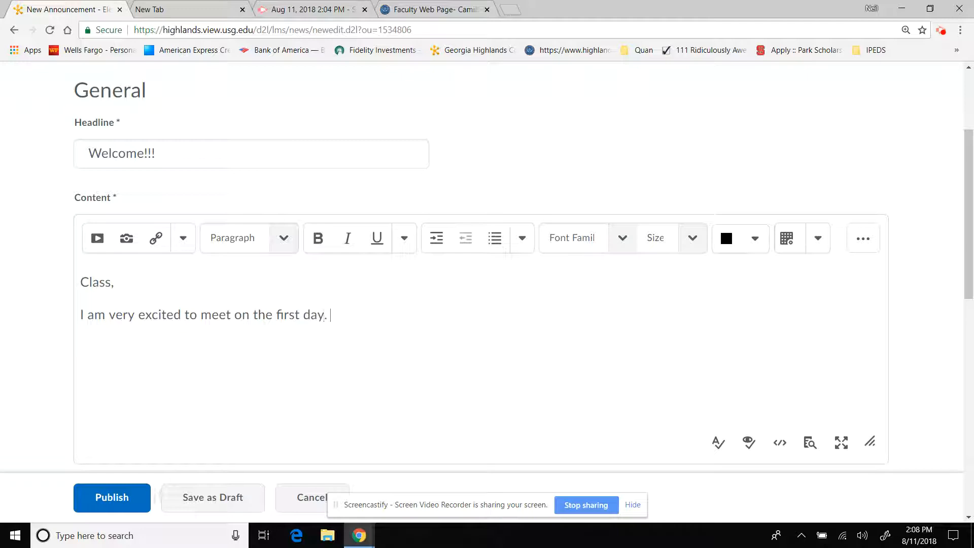
type("Have a")
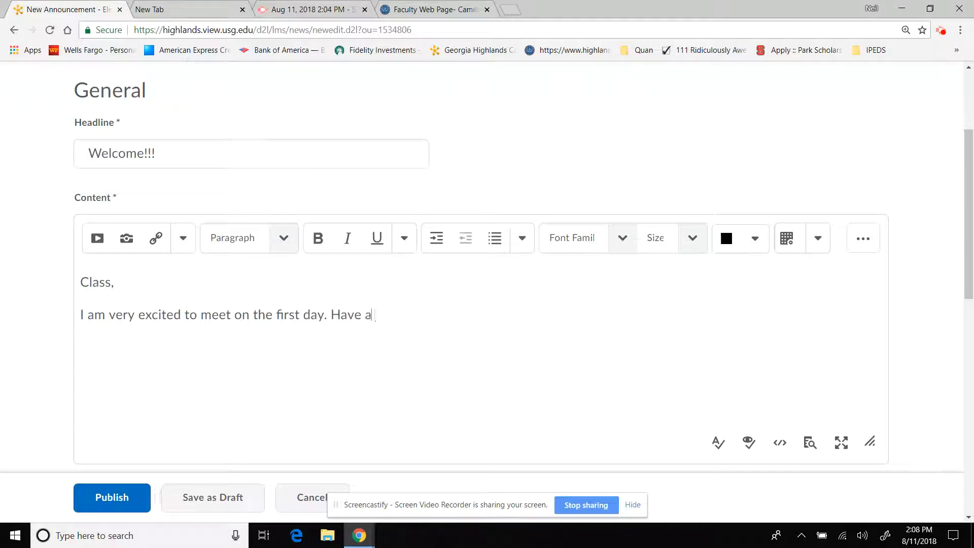
type("look a")
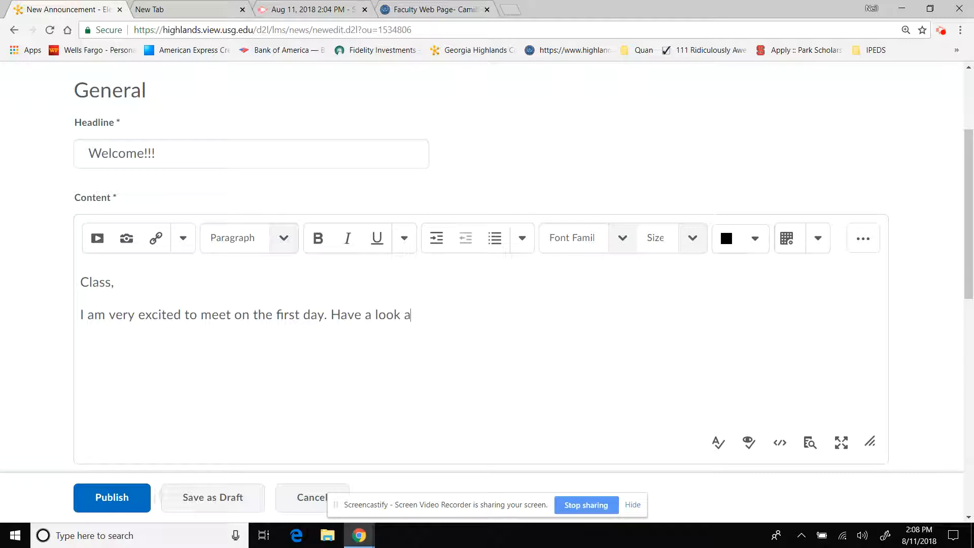
type("round and")
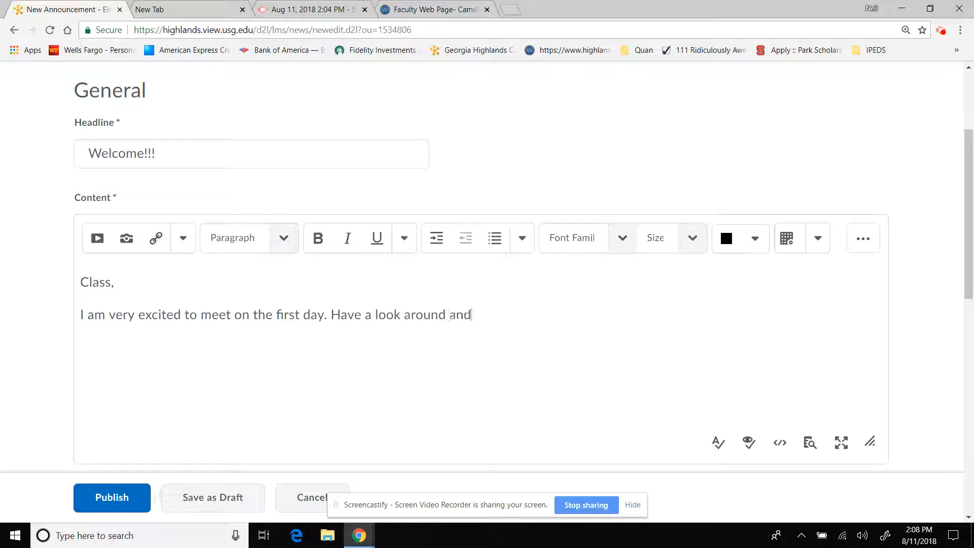
type("b")
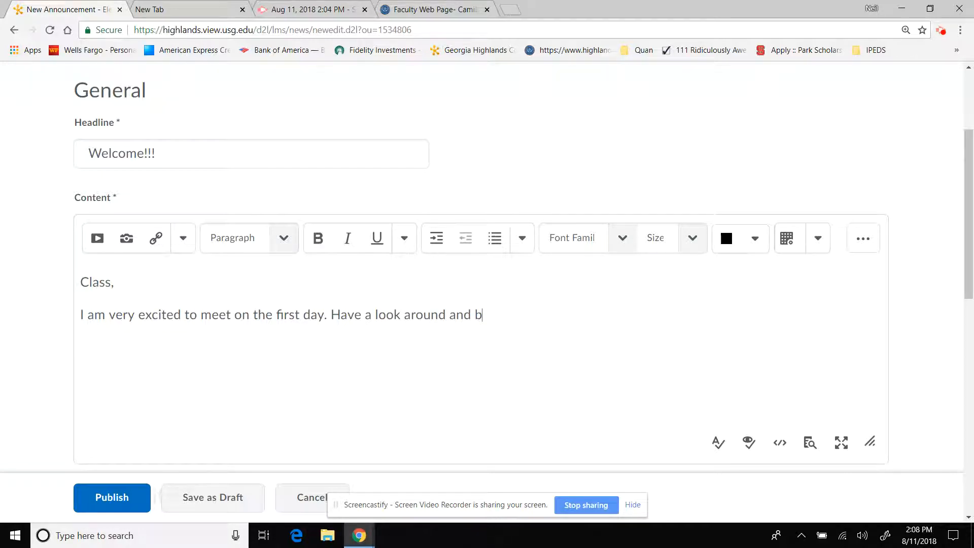
type("ring your")
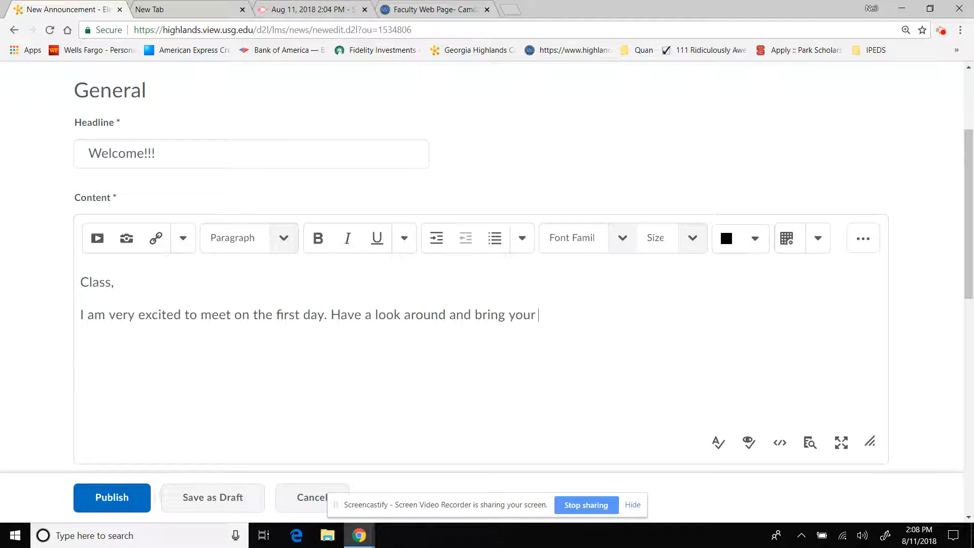
type("question")
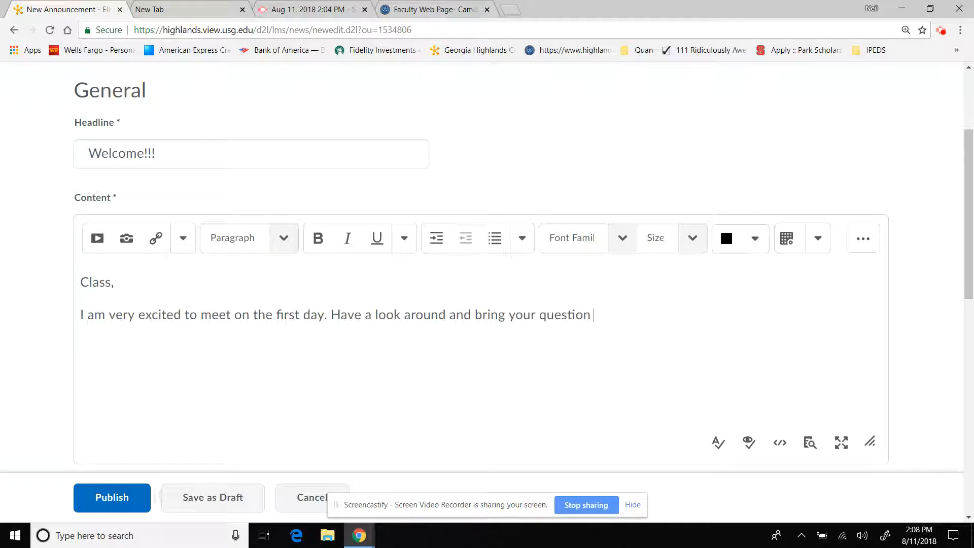
type("s th")
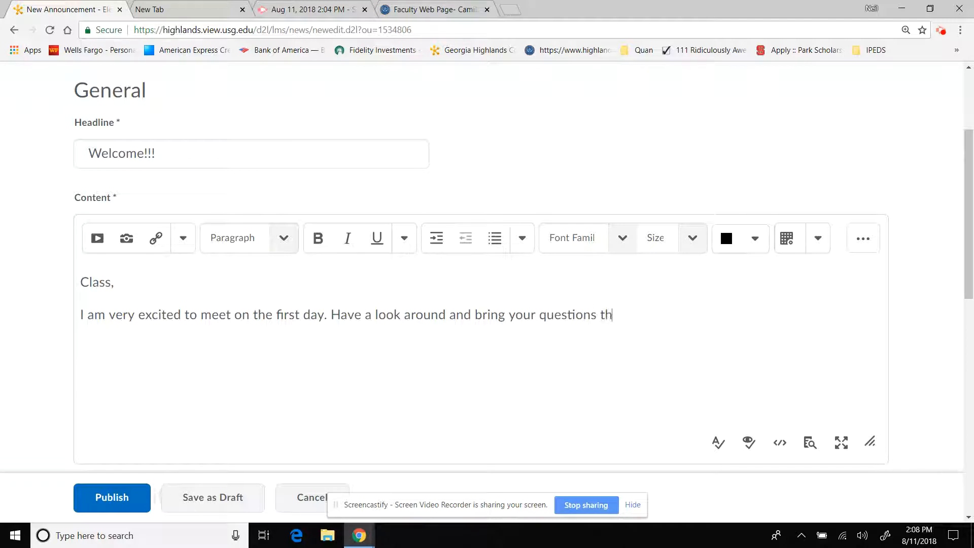
type("on the fr")
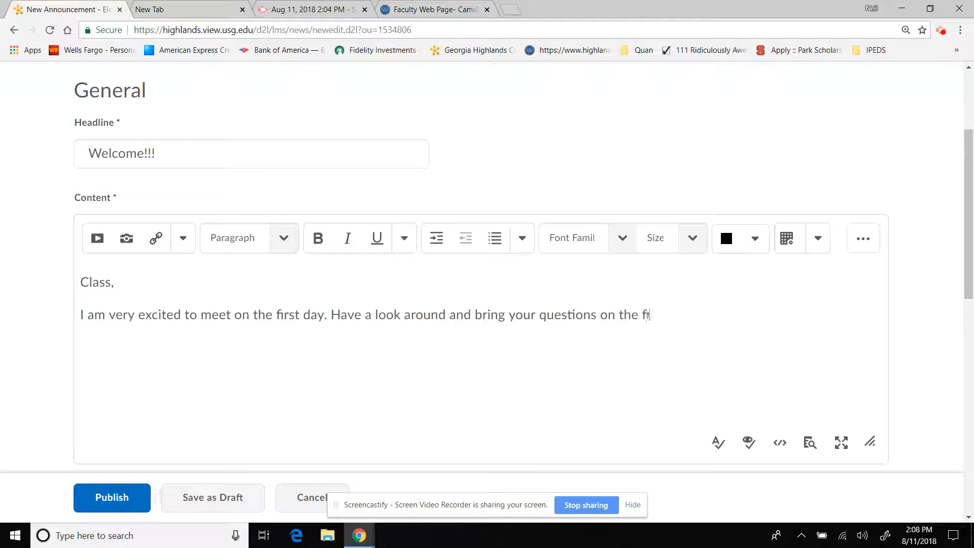
type("irst day.")
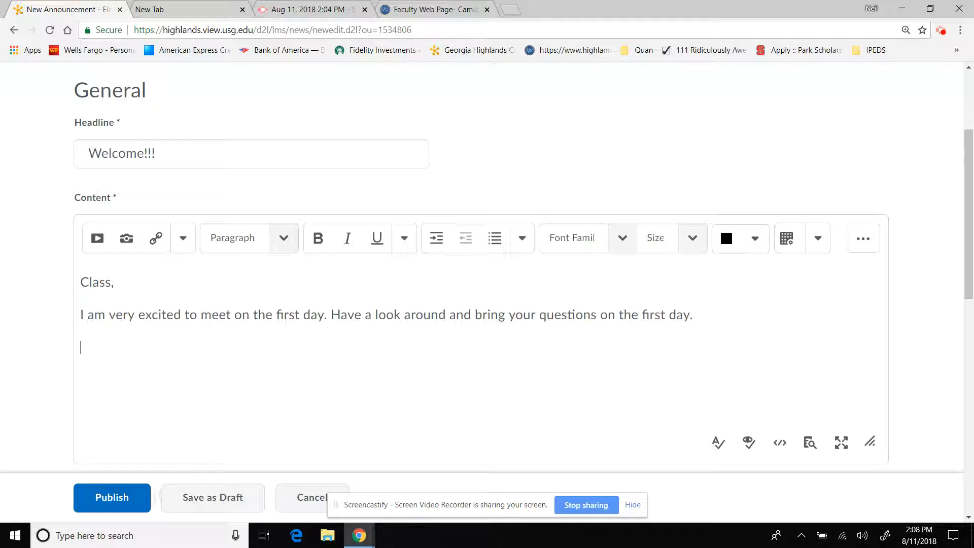
Step: End the body with the line 'I have attached my office hours:'
type("I ha")
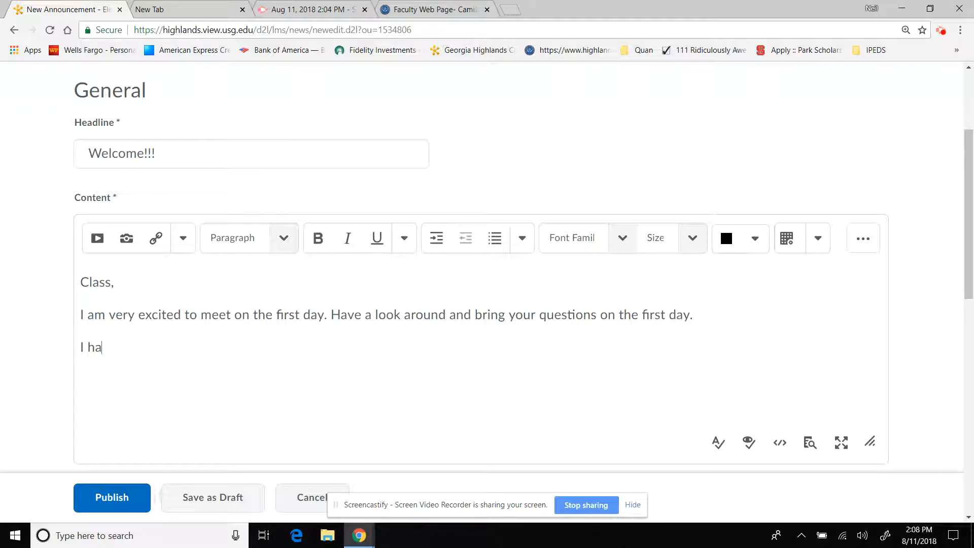
type("ve attached")
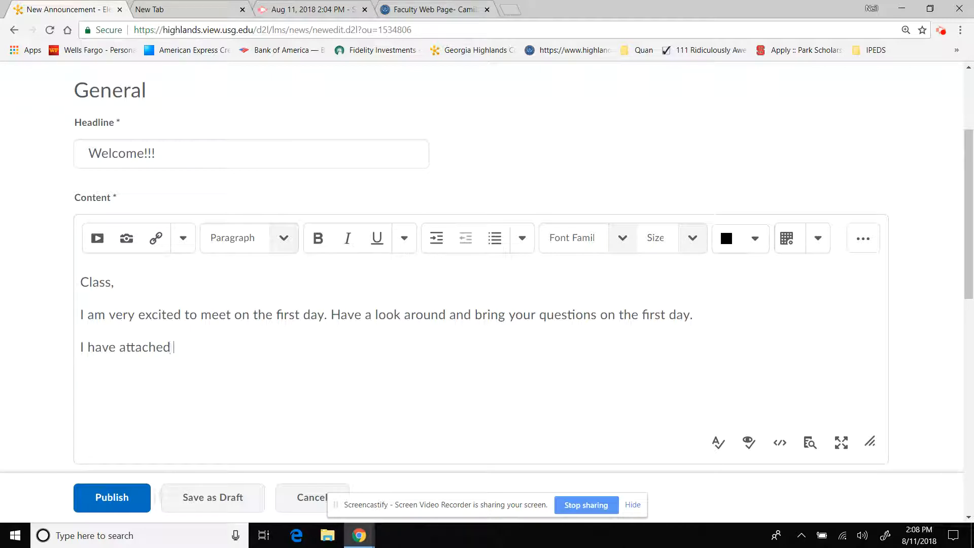
type("my office hours:")
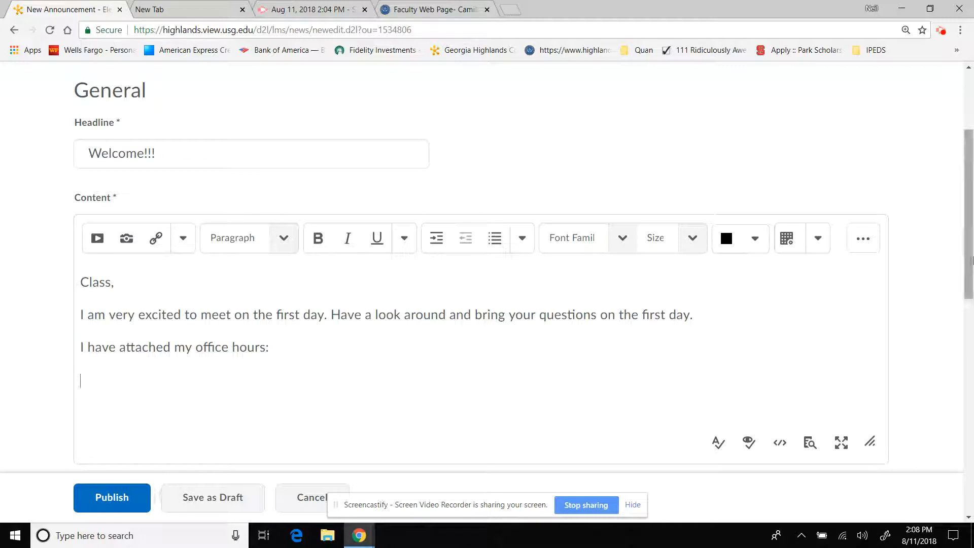
Step: Attach Office Hours.JPG from My Computer under the announcement's Attachments
scroll("down", 3)
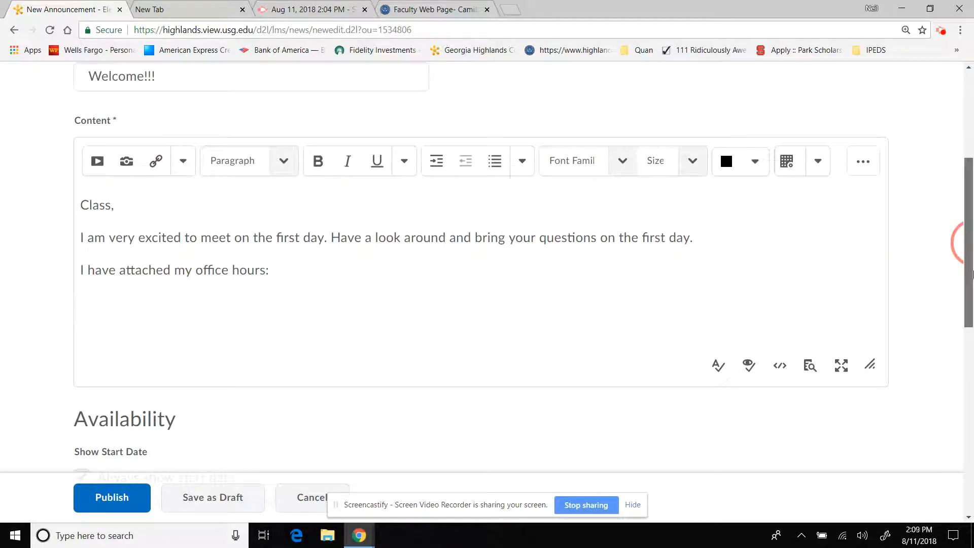
scroll("down", 3)
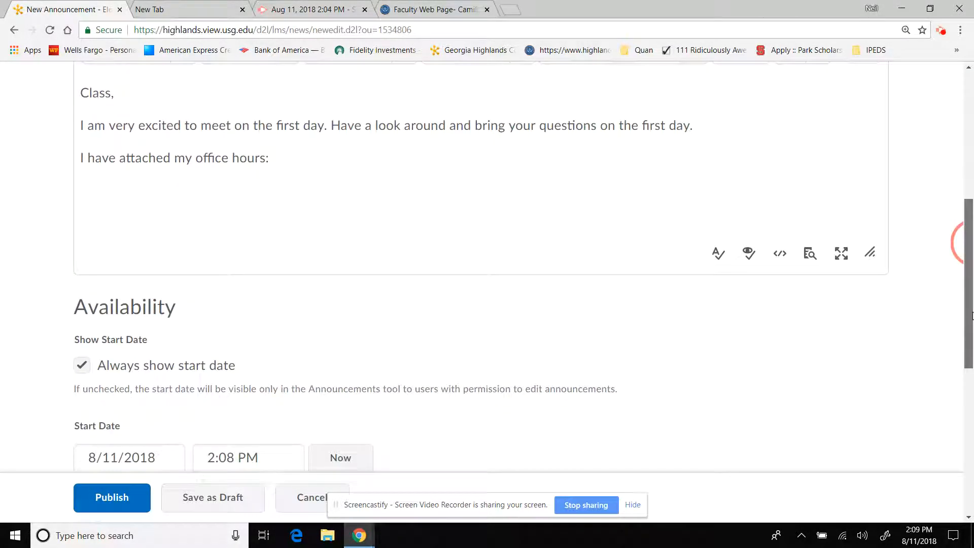
scroll("down", 3)
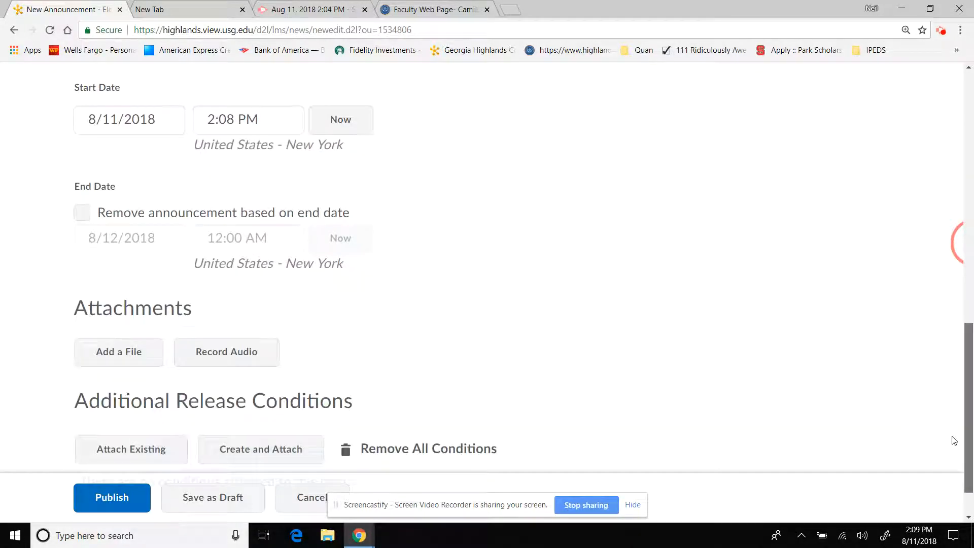
mouse_move(226, 351)
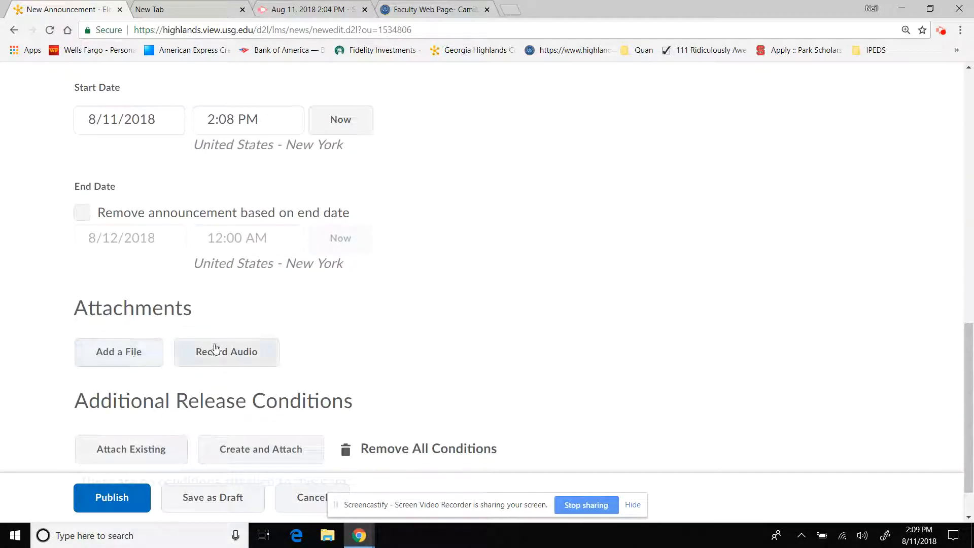
mouse_move(214, 359)
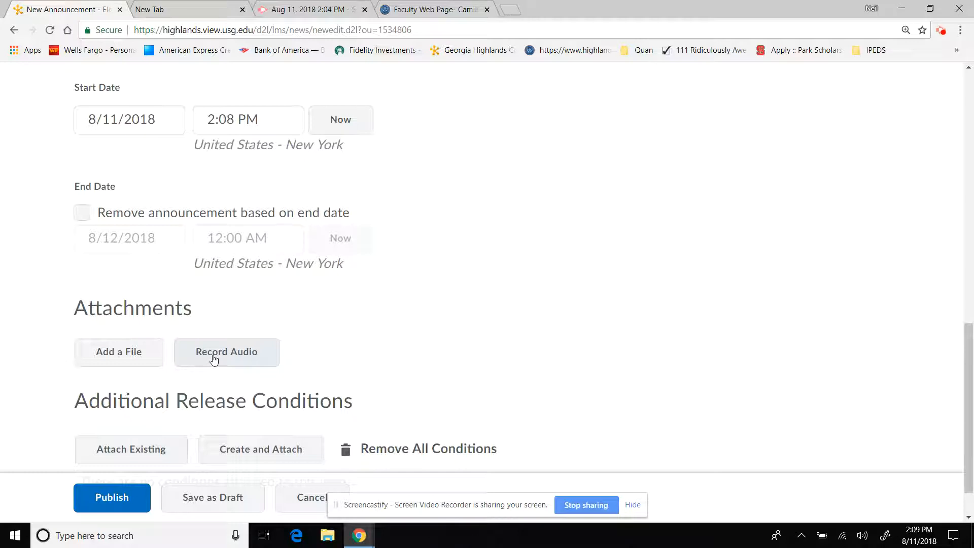
left_click(119, 352)
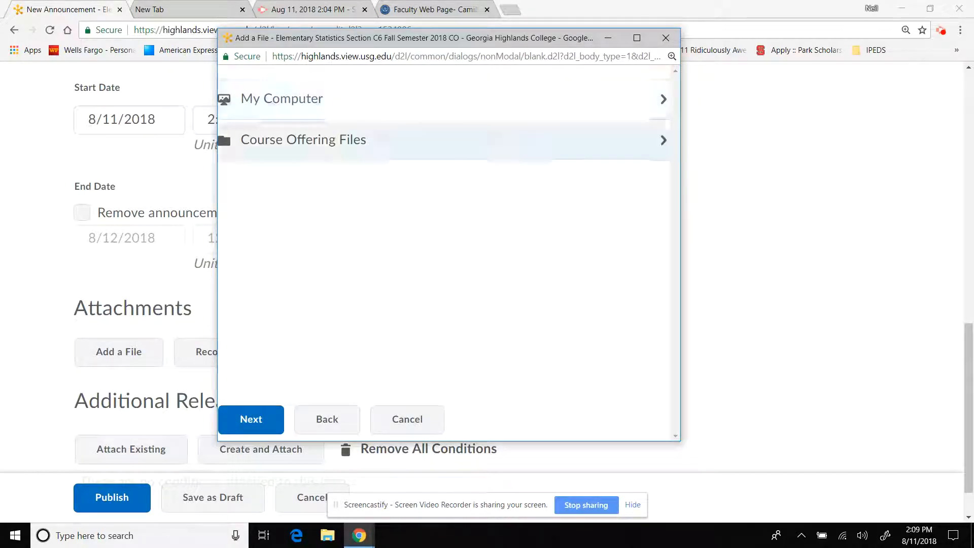
left_click(281, 99)
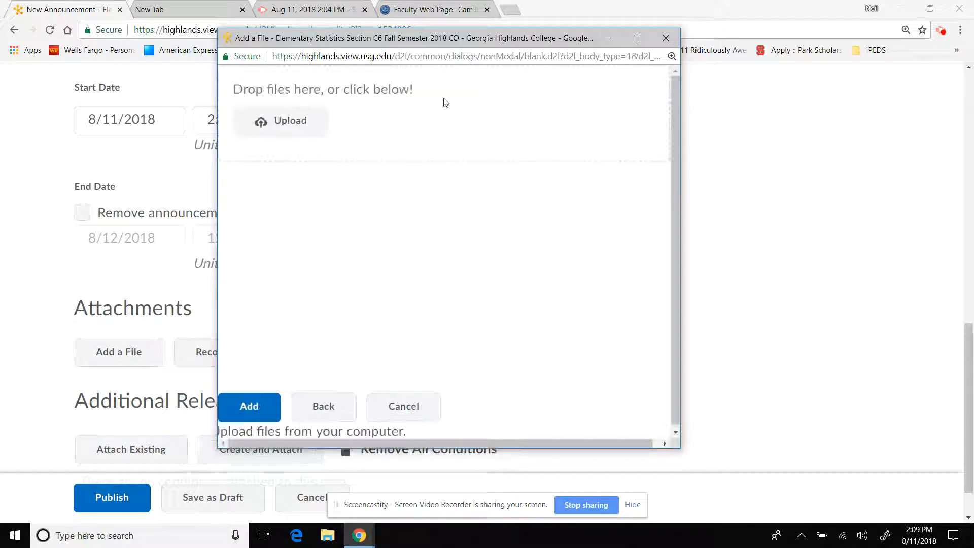
left_click(281, 121)
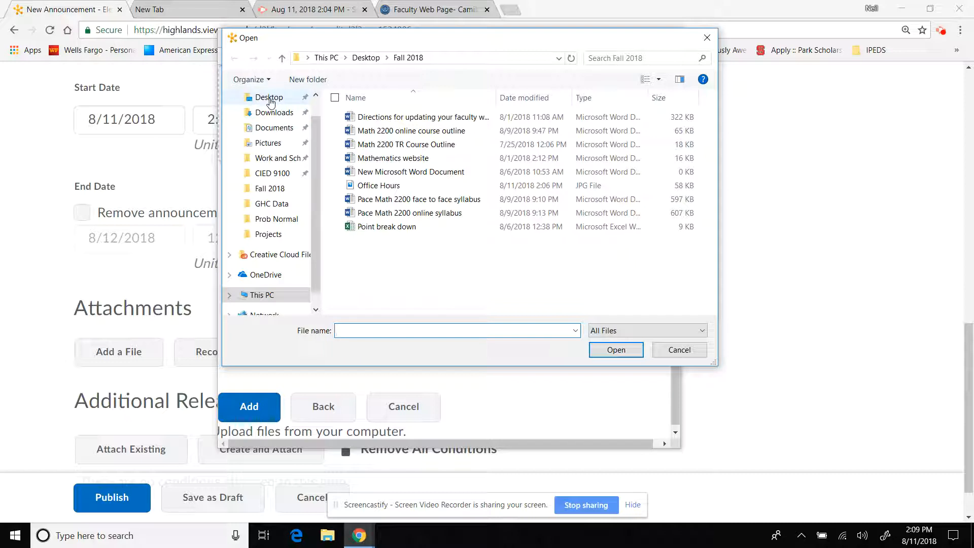
left_click(679, 350)
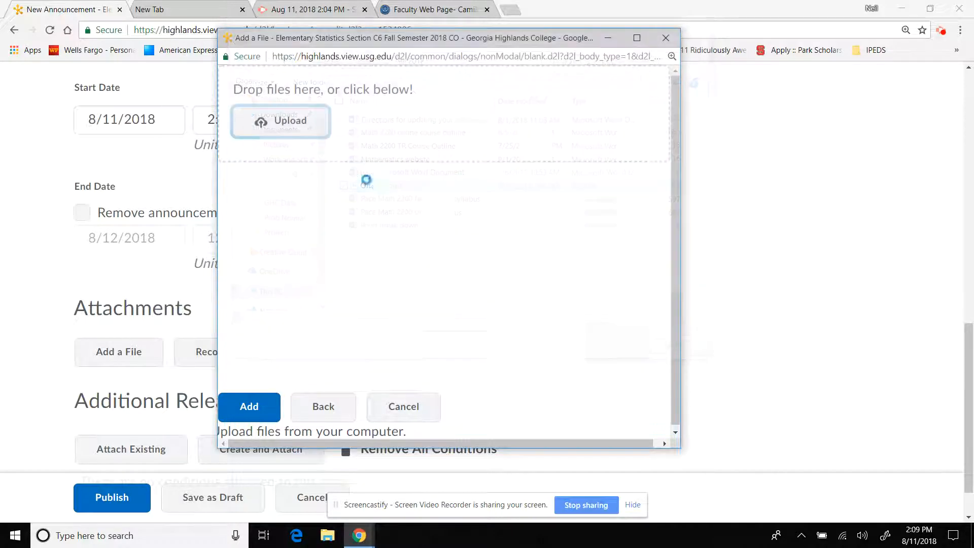
left_click(248, 406)
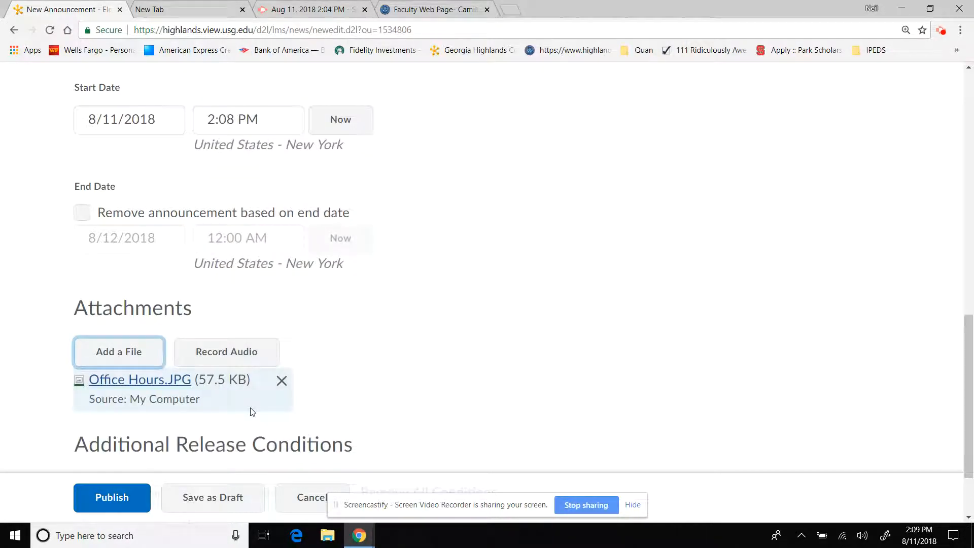
Step: Publish the announcement and dismiss the download prompt the Office Hours.JPG attachment offers
left_click(112, 498)
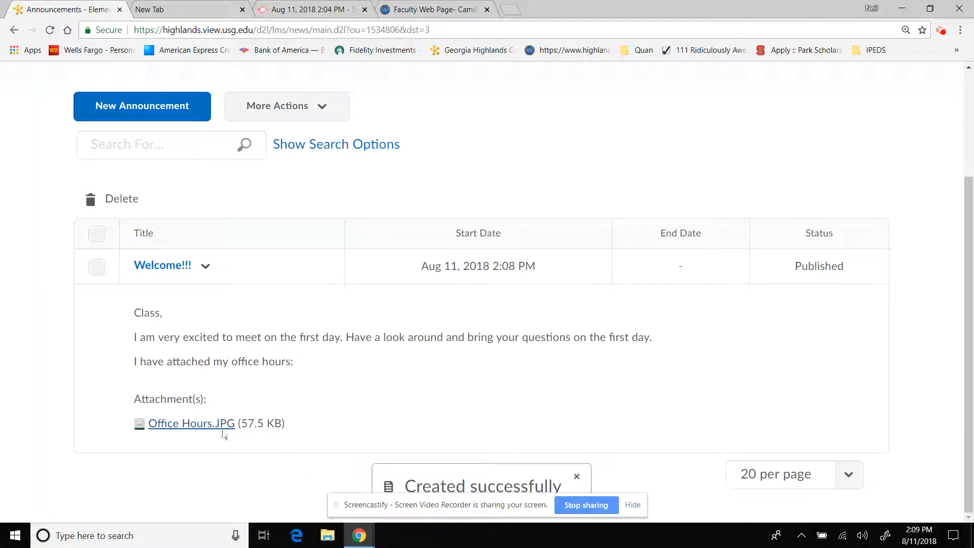
left_click(191, 423)
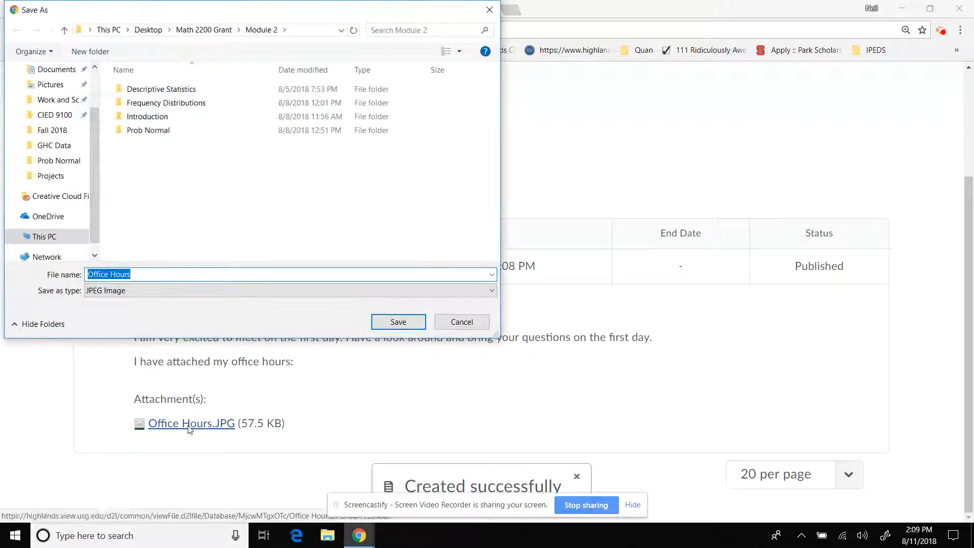
left_click(397, 321)
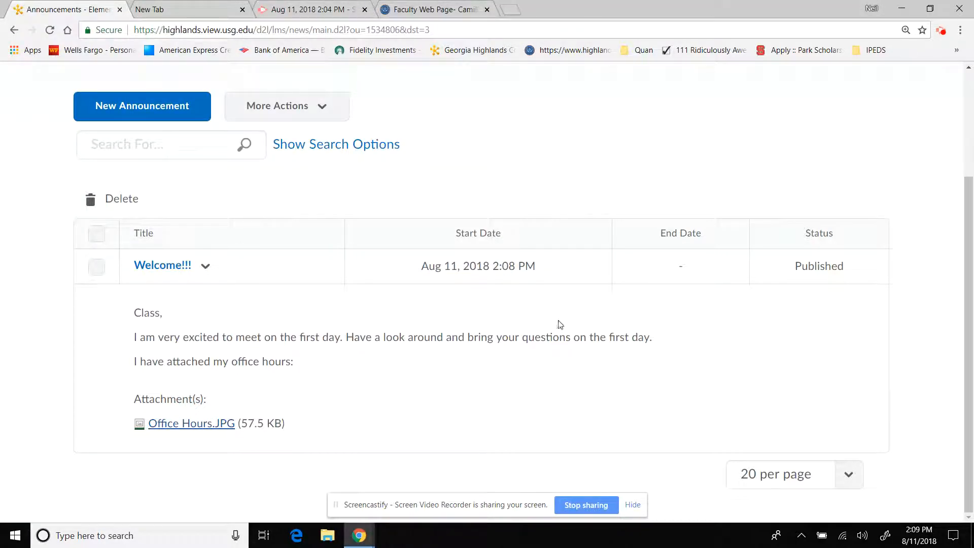
Step: Reopen the Welcome!!! announcement for editing from its actions menu
left_click(204, 265)
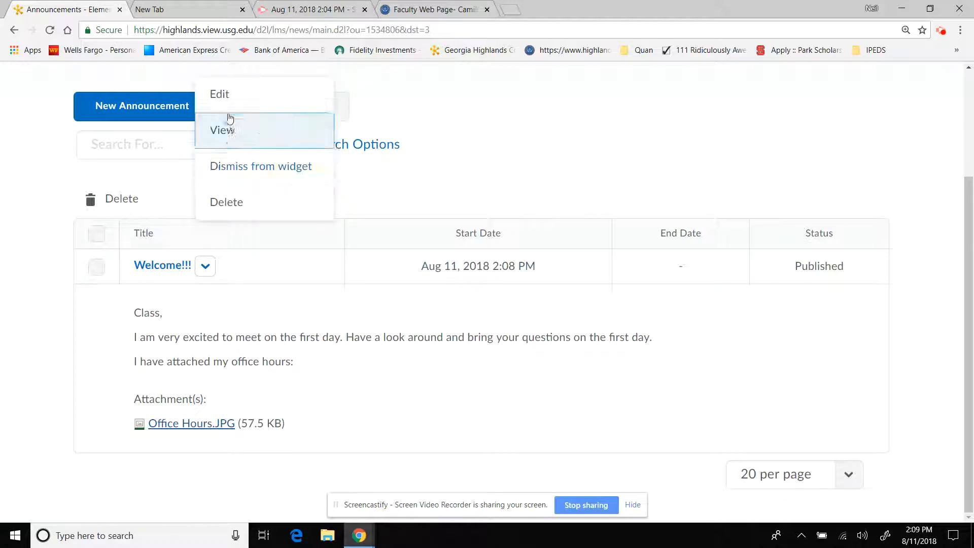
left_click(219, 93)
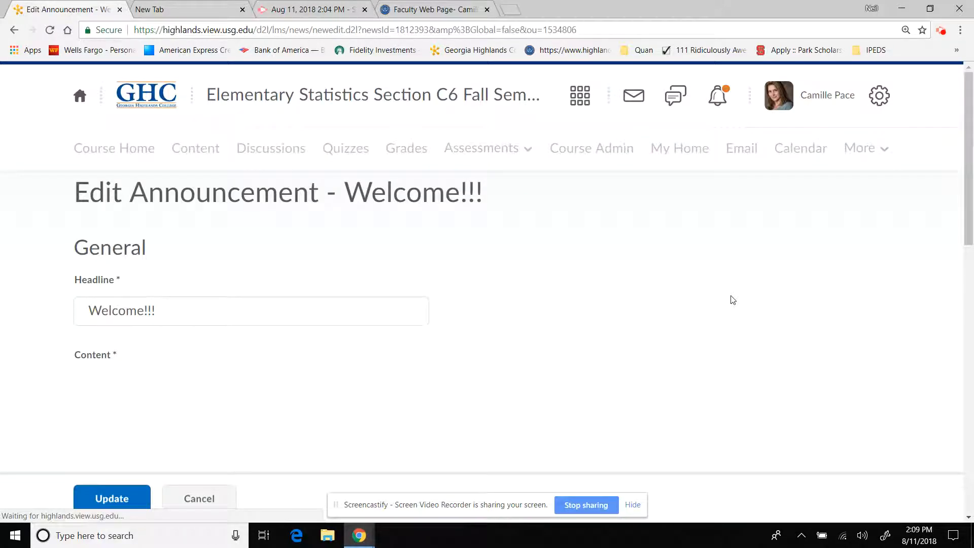
scroll("down", 3)
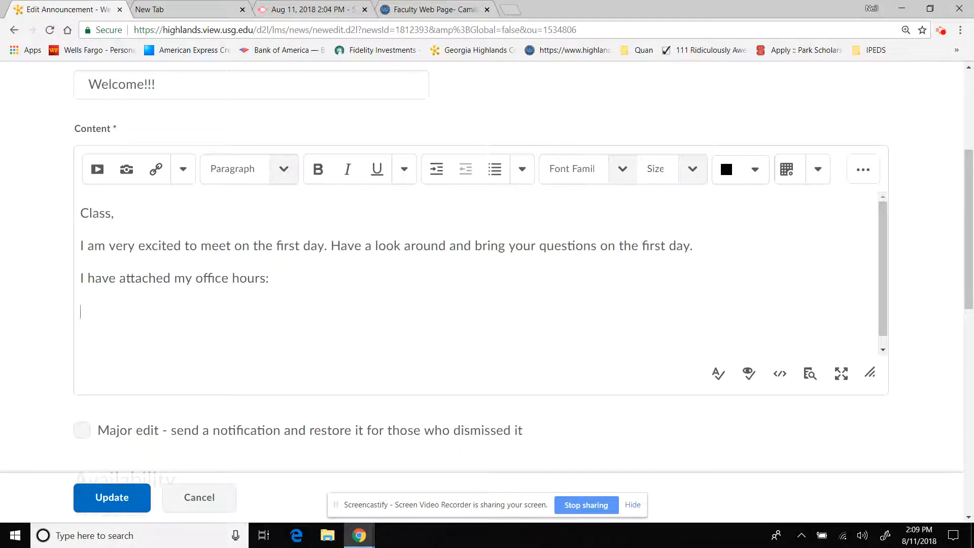
Step: Browse the Course File folders in the Insert Quicklink chooser and return to the Course Materials list
left_click(156, 169)
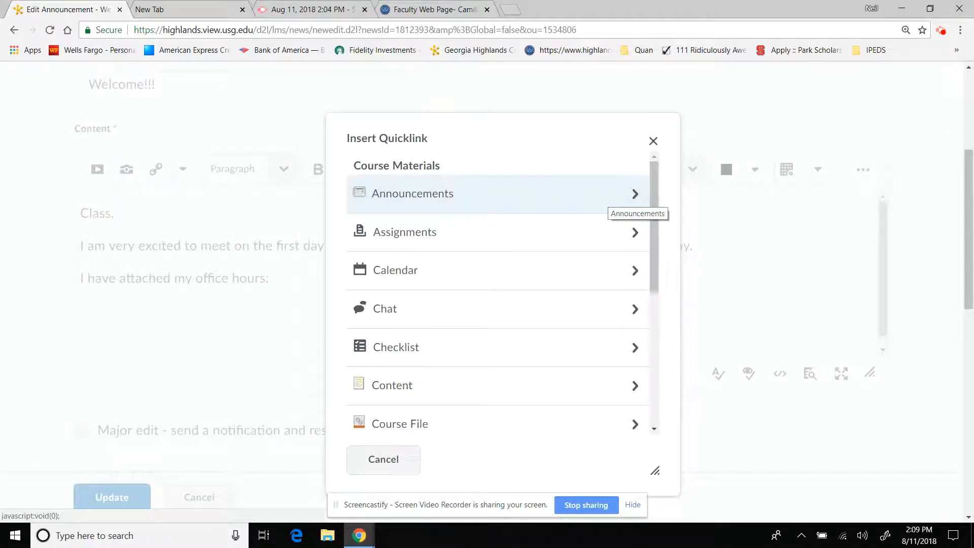
scroll("down", 3)
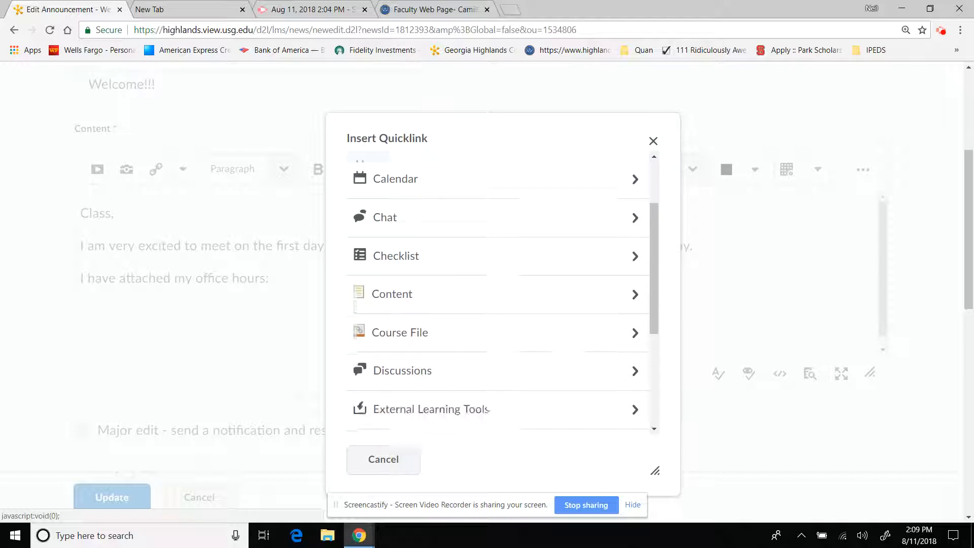
scroll("up", 3)
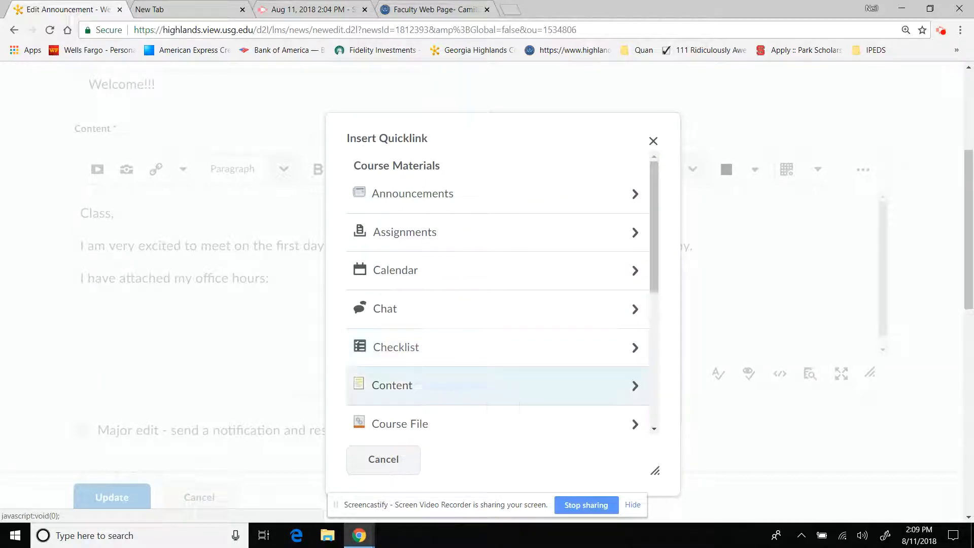
left_click(391, 385)
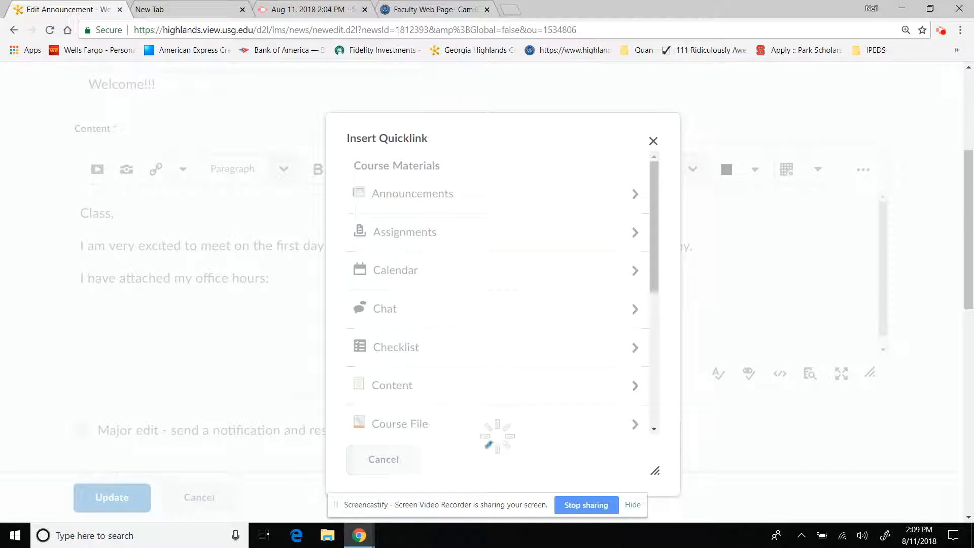
left_click(400, 423)
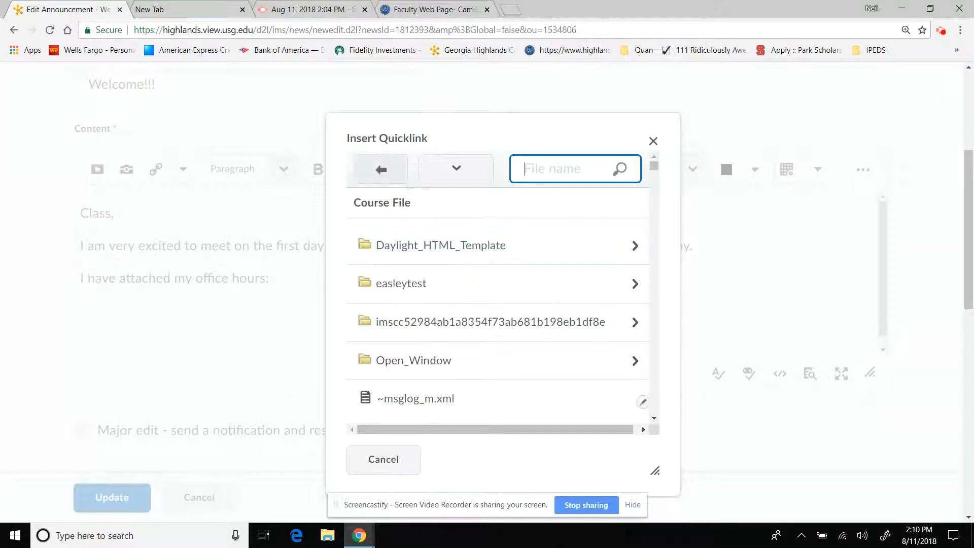
left_click(380, 169)
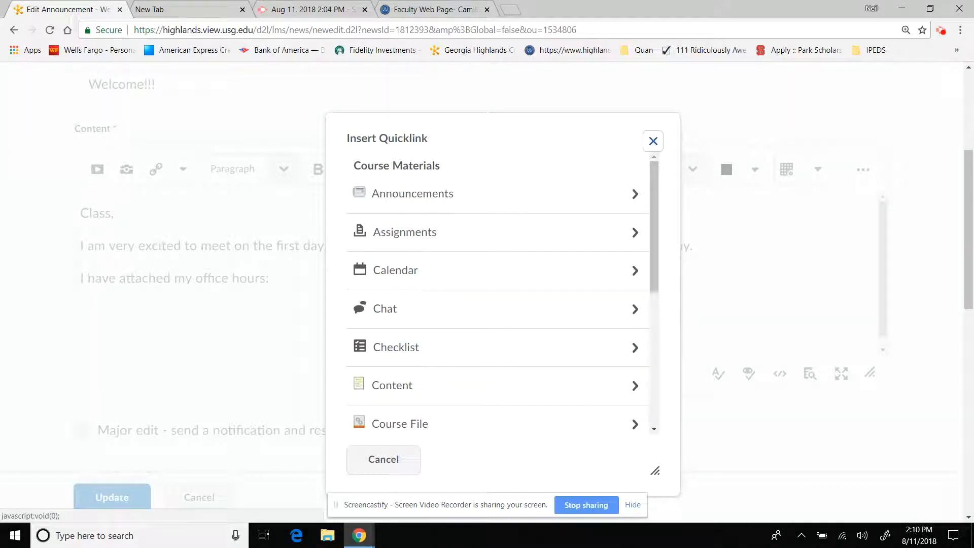
mouse_move(652, 141)
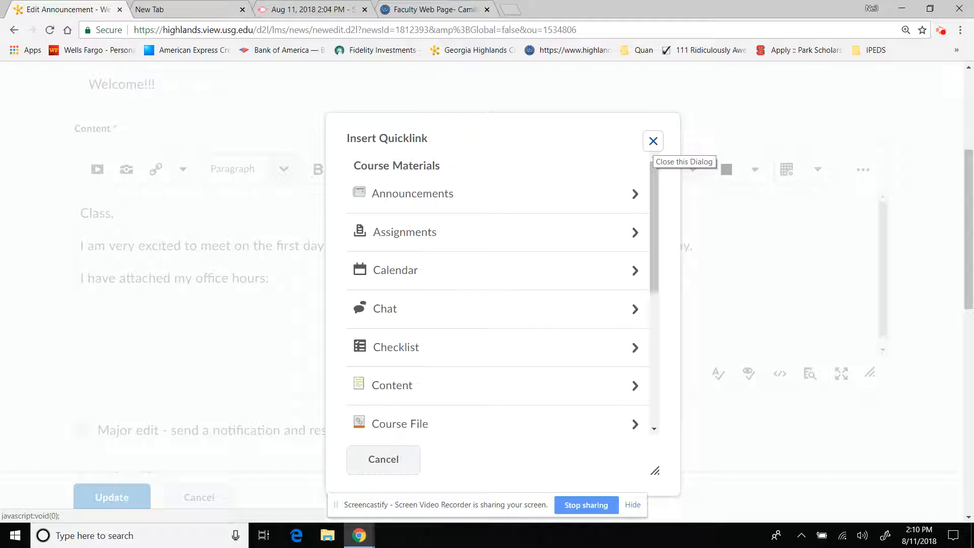
Step: Switch from the quicklink chooser to Insert Stuff and upload Office Hours.JPG from My Computer
left_click(652, 141)
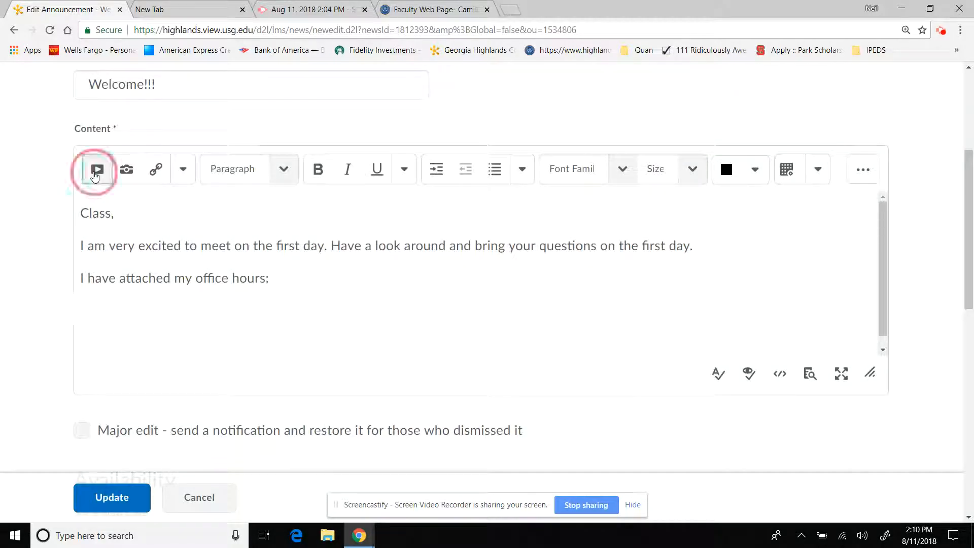
left_click(96, 170)
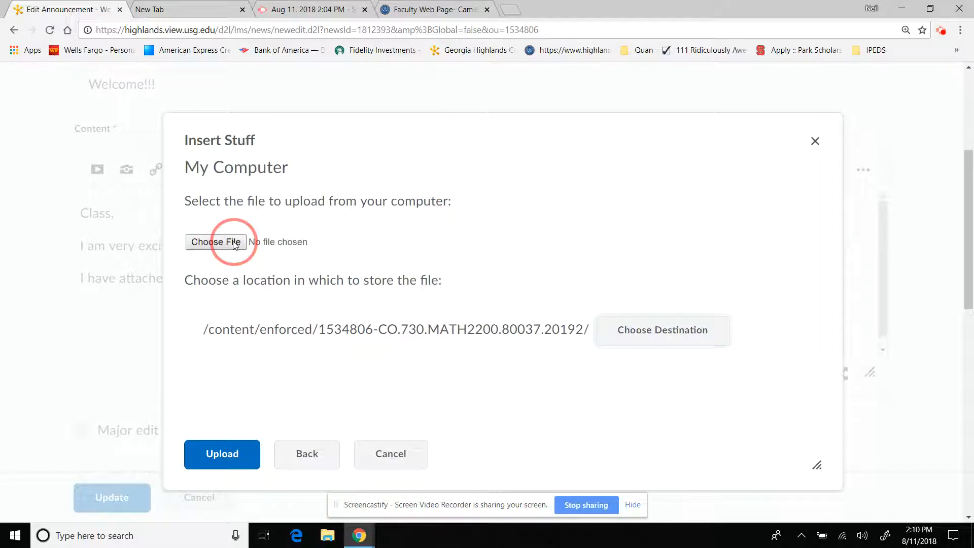
left_click(215, 241)
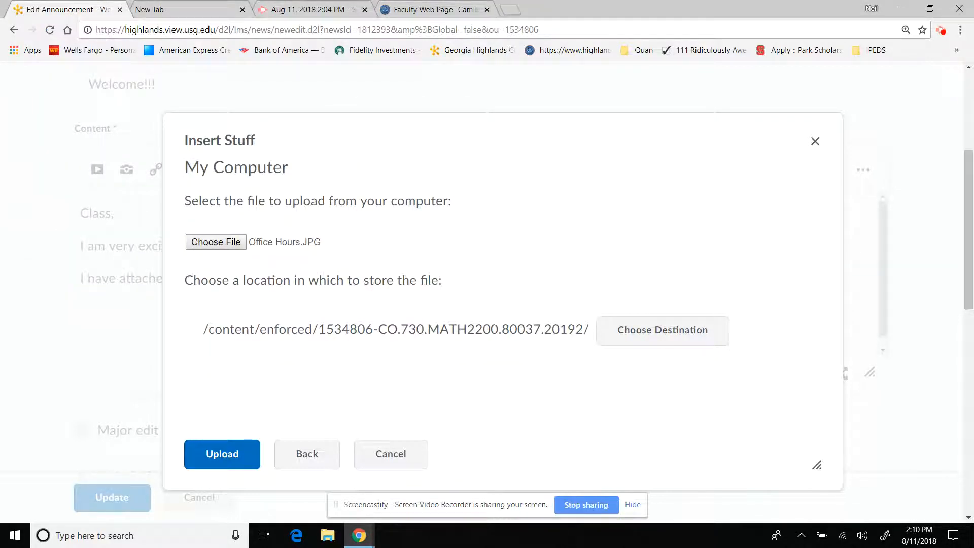
left_click(222, 453)
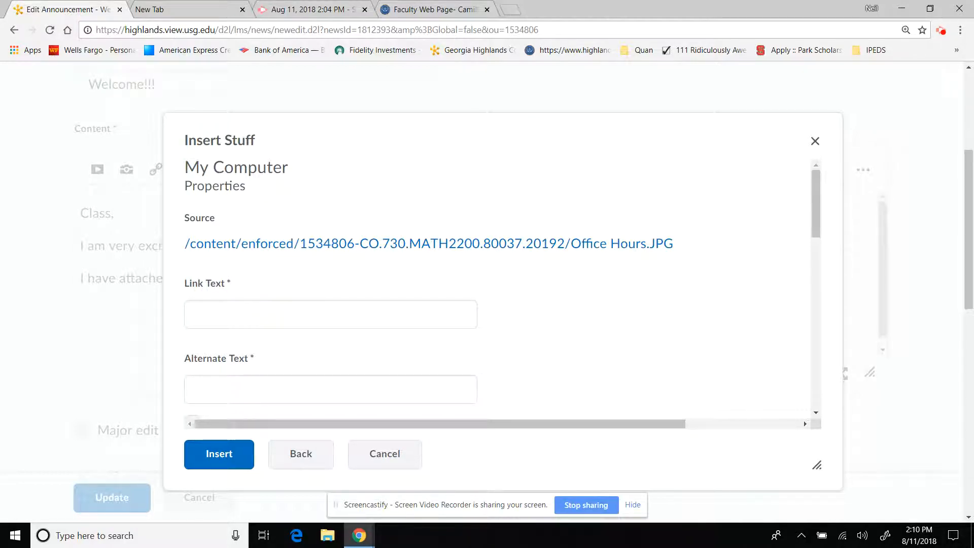
Step: Give the image the link text 'Office Hours' and insert it
left_click(330, 313)
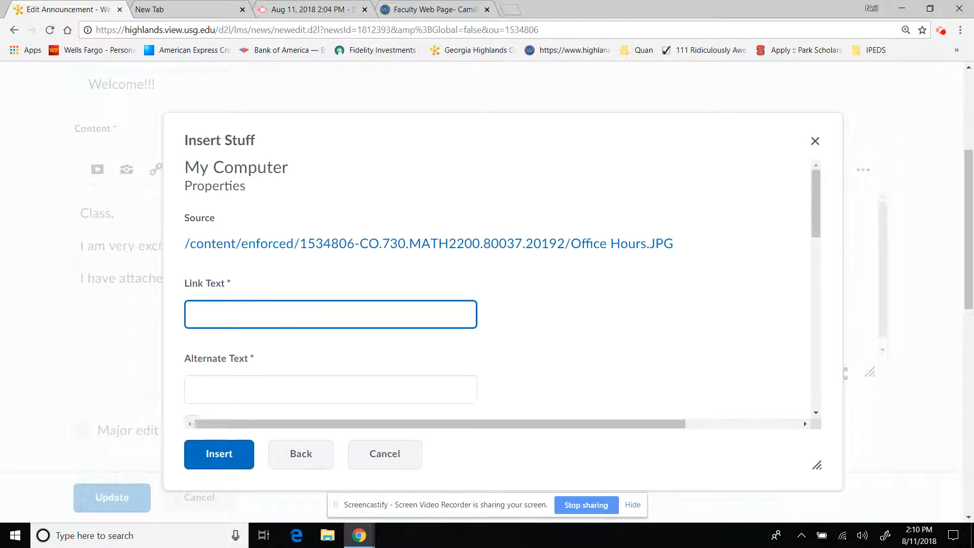
type("O")
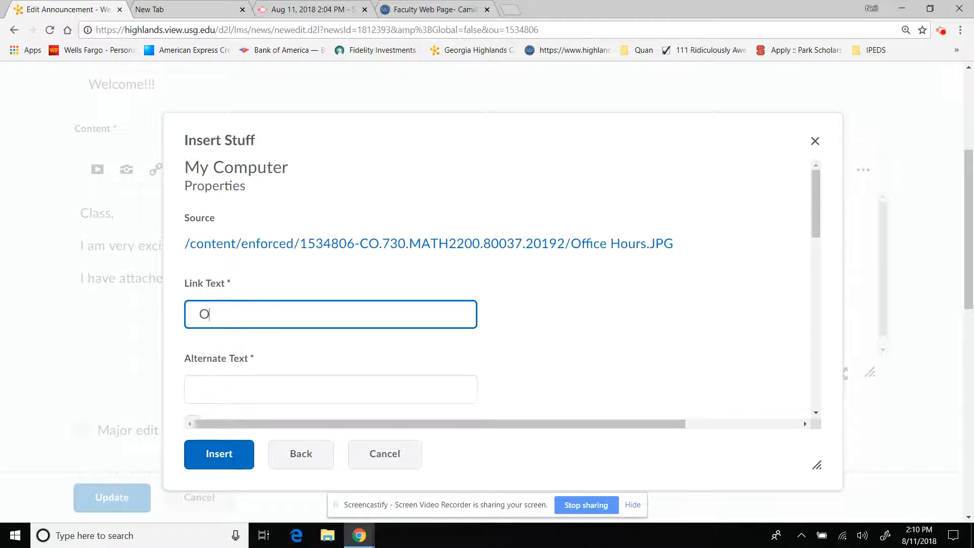
type("ffice Hour")
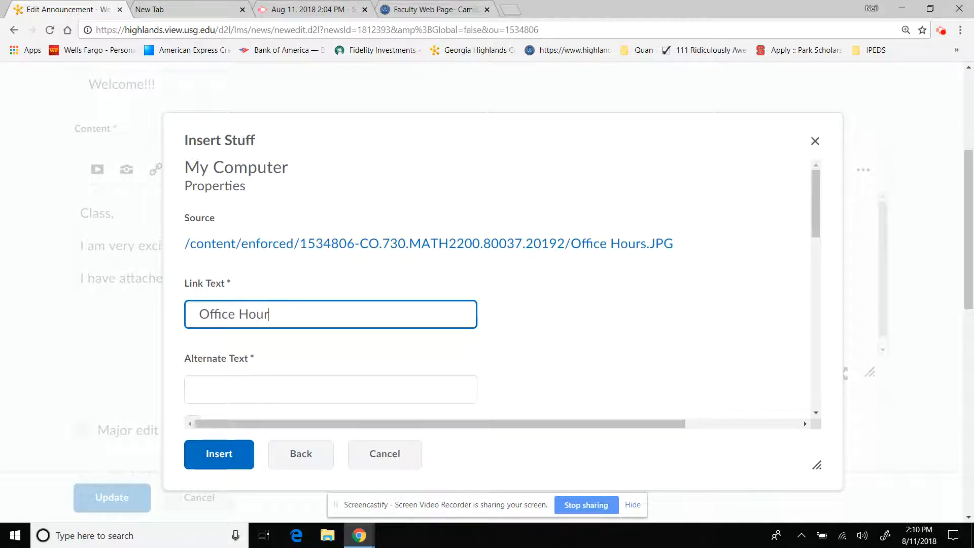
type("s")
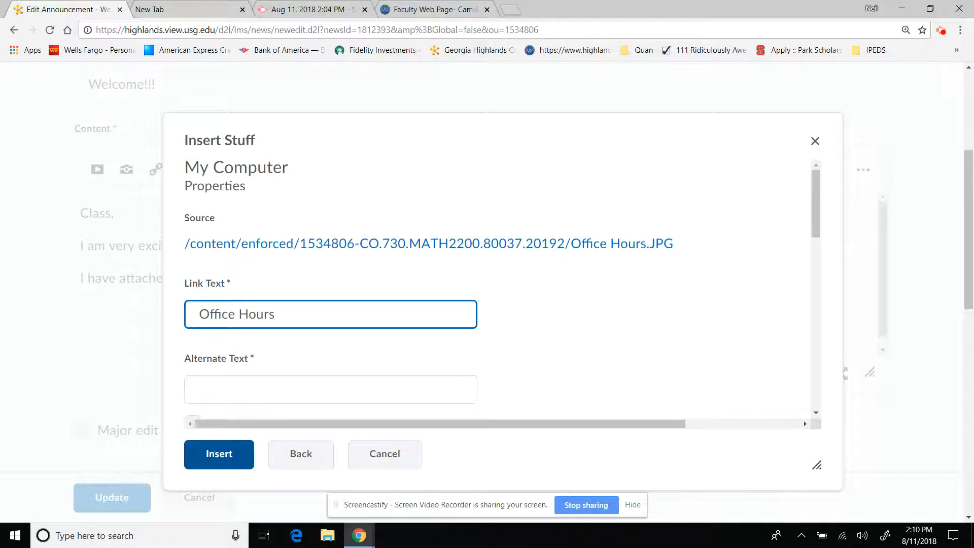
left_click(219, 453)
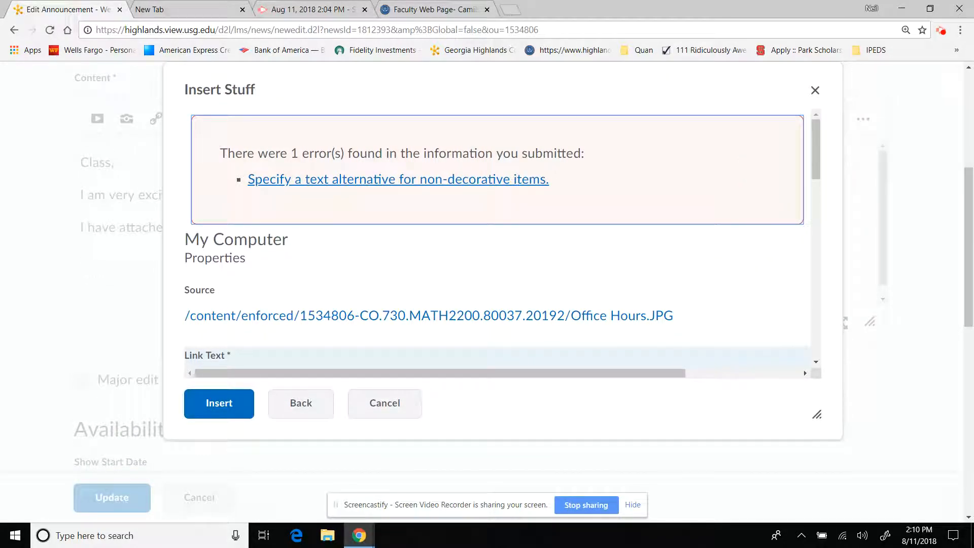
Step: Set the alternate text to 'Office Hours' and complete the insertion into the body
left_click(397, 178)
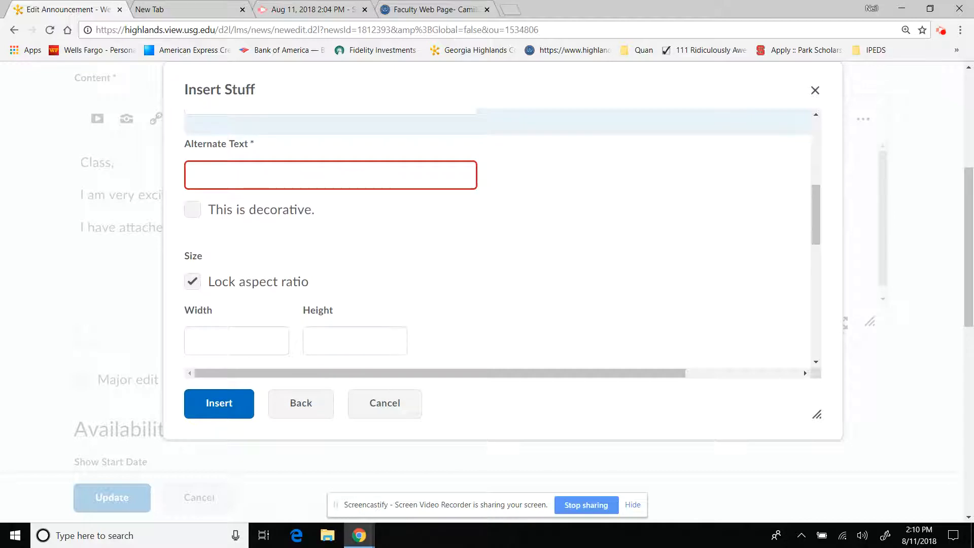
type("Office")
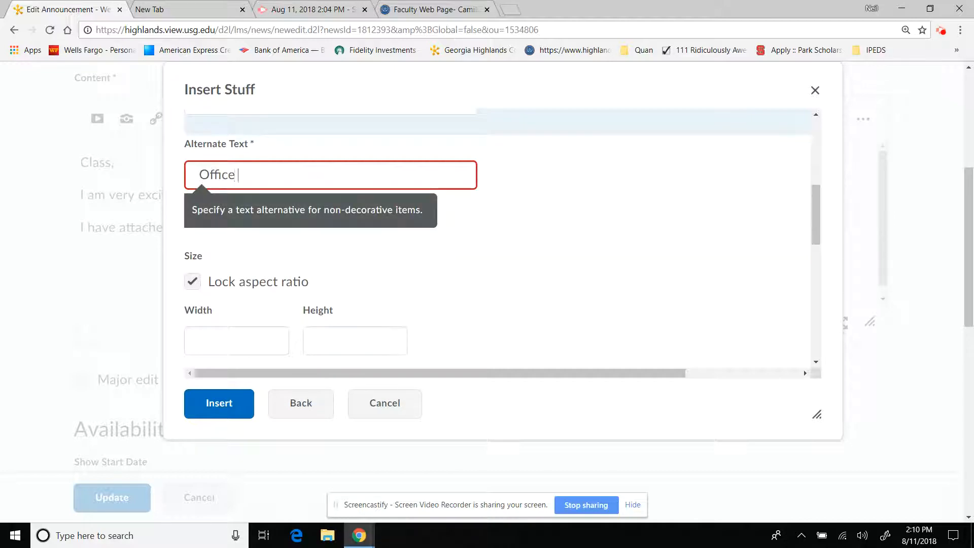
type("Hours")
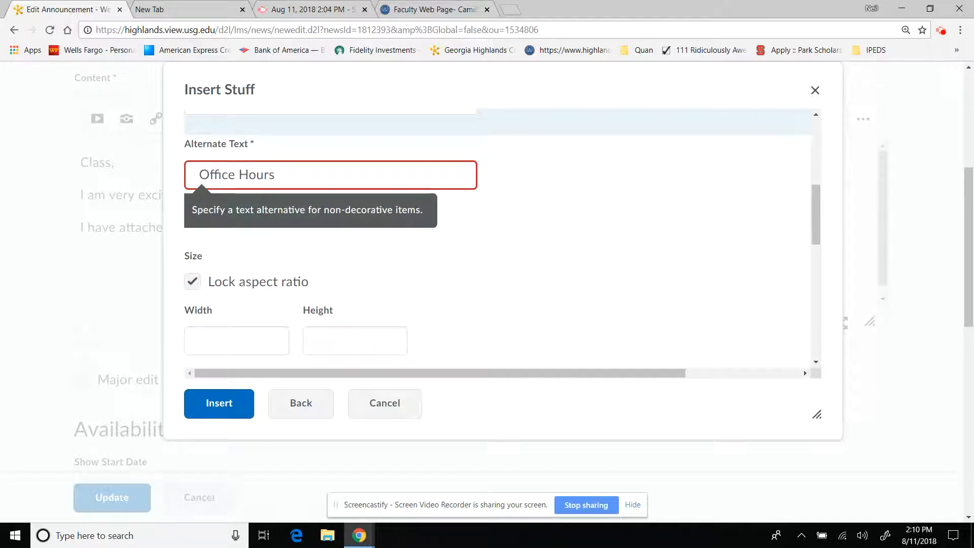
left_click(219, 403)
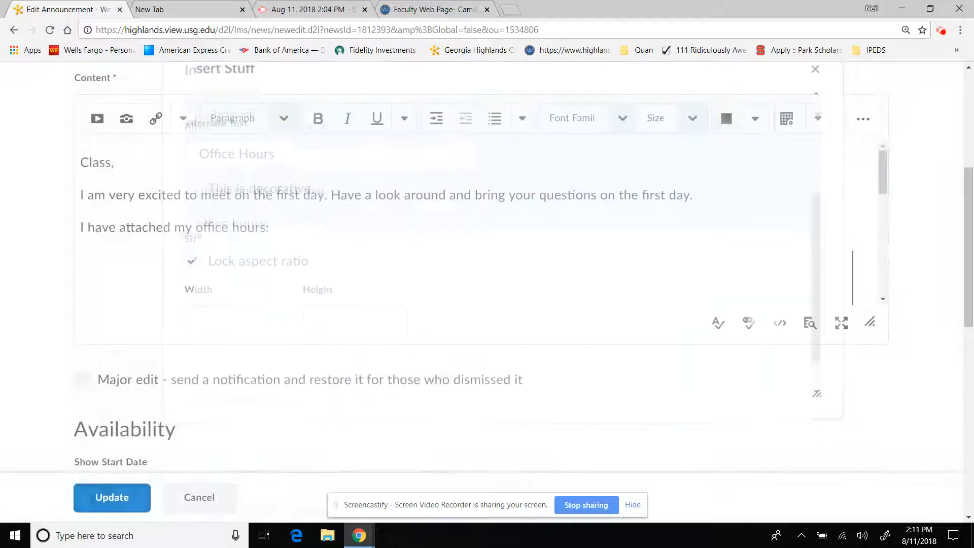
left_click(815, 69)
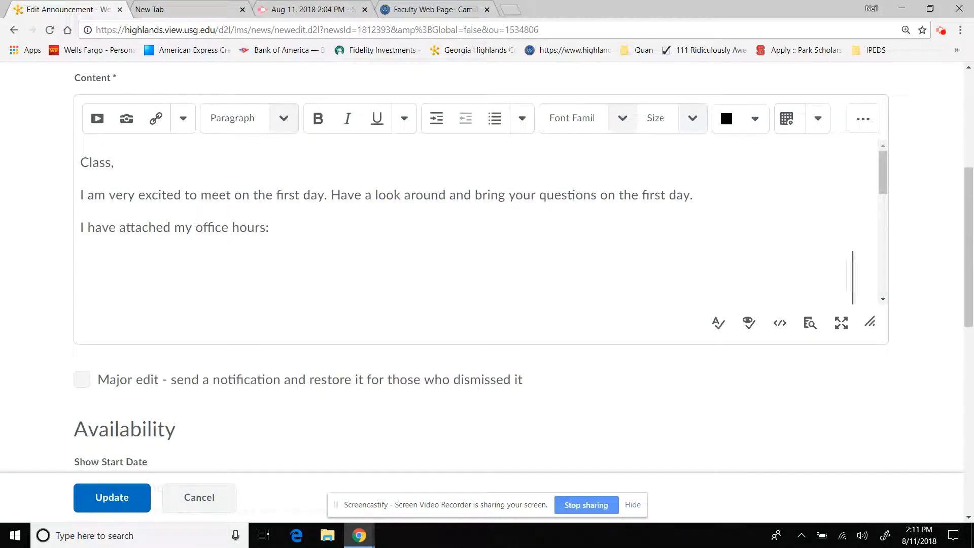
left_click(111, 497)
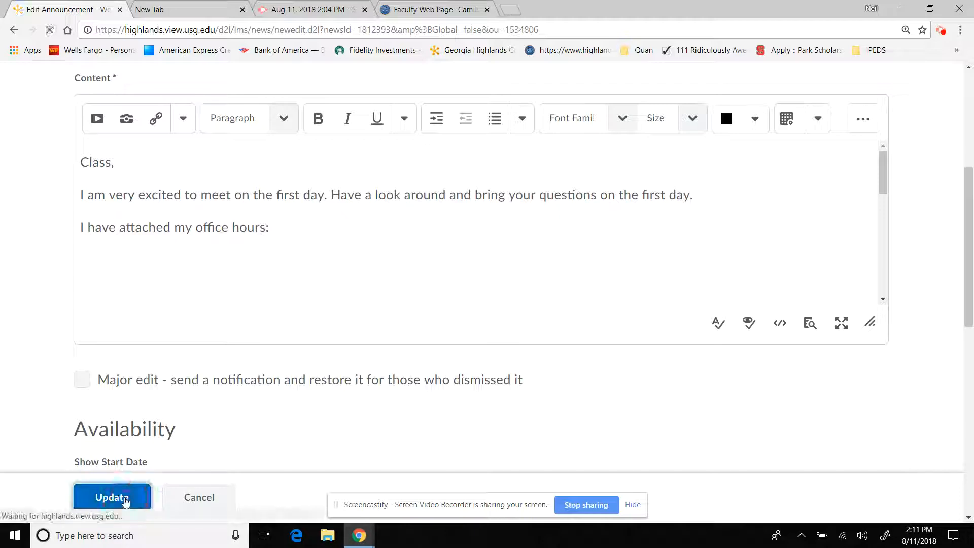
left_click(112, 497)
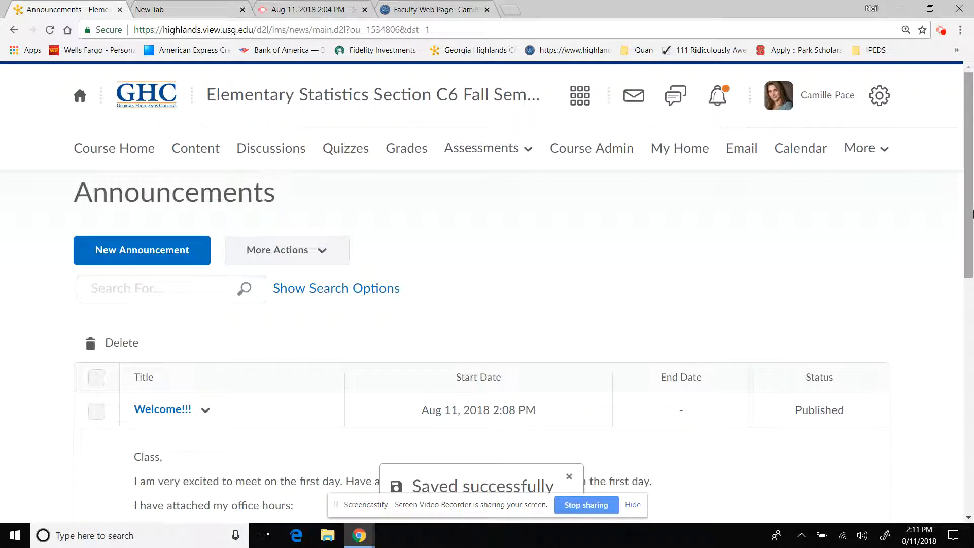
scroll("down", 3)
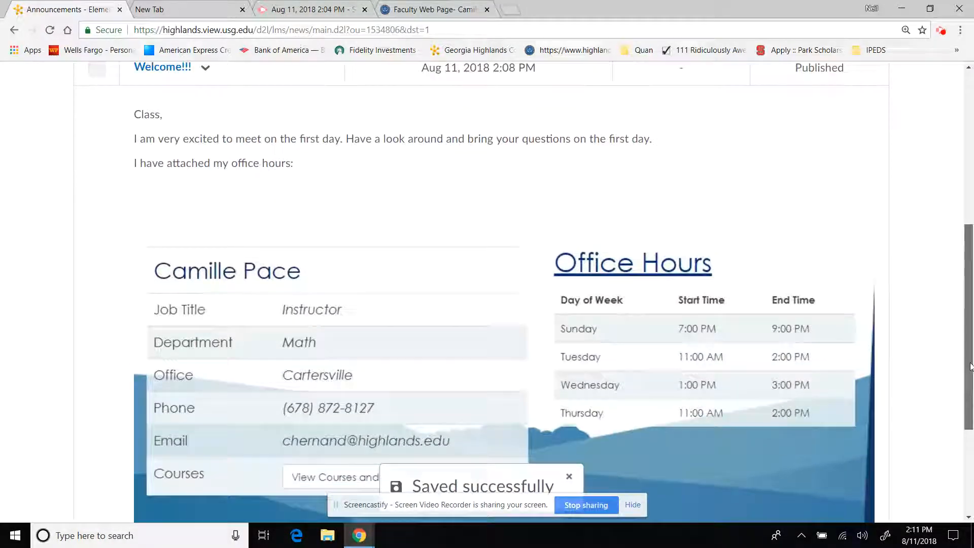
scroll("down", 3)
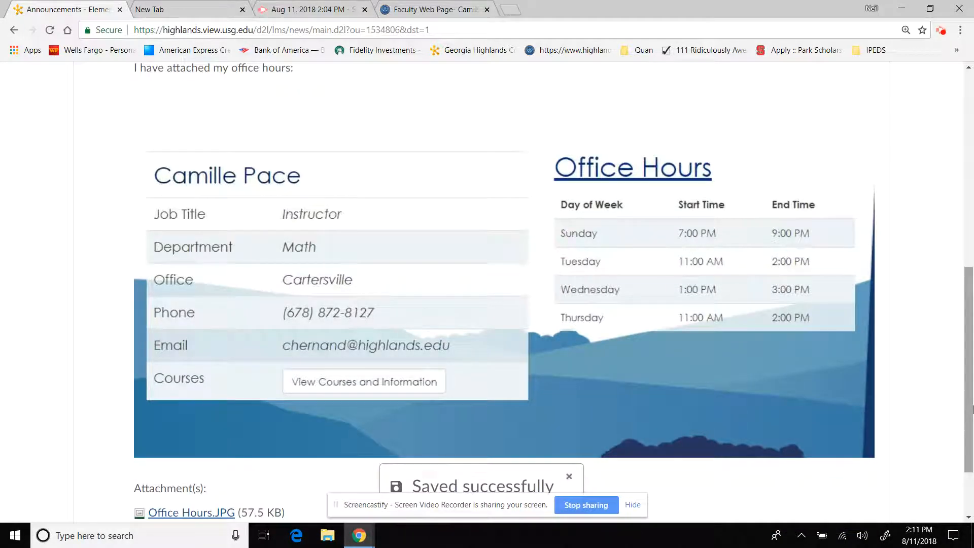
left_click(568, 476)
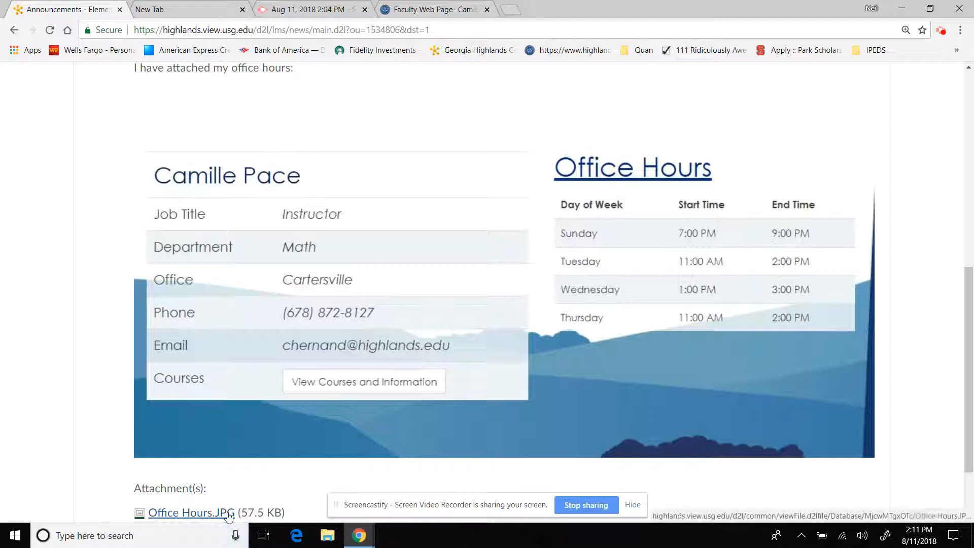
mouse_move(455, 275)
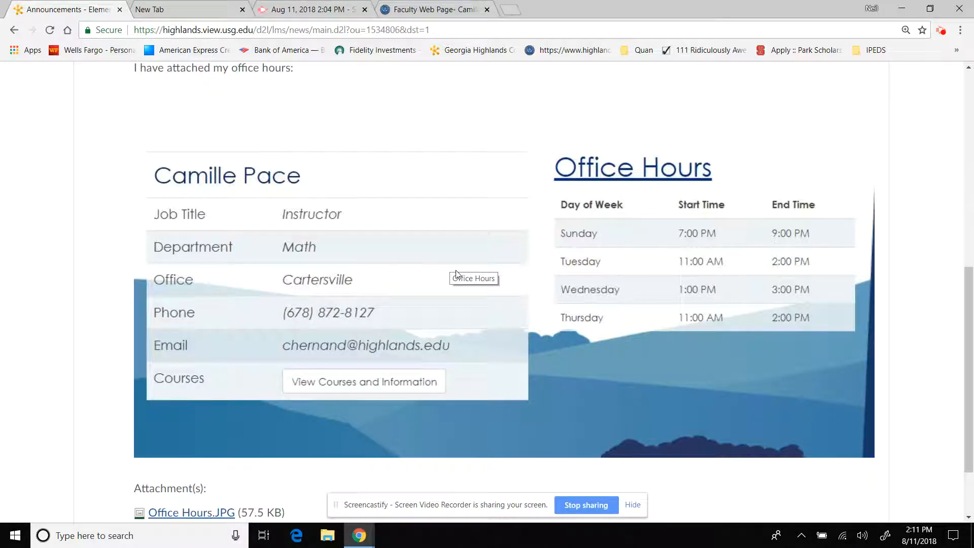
mouse_move(957, 329)
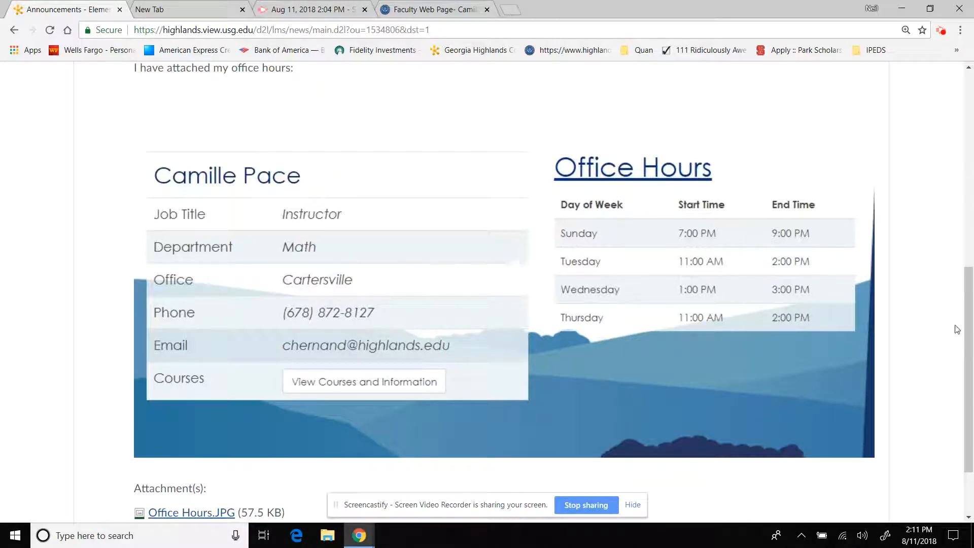
scroll("up", 3)
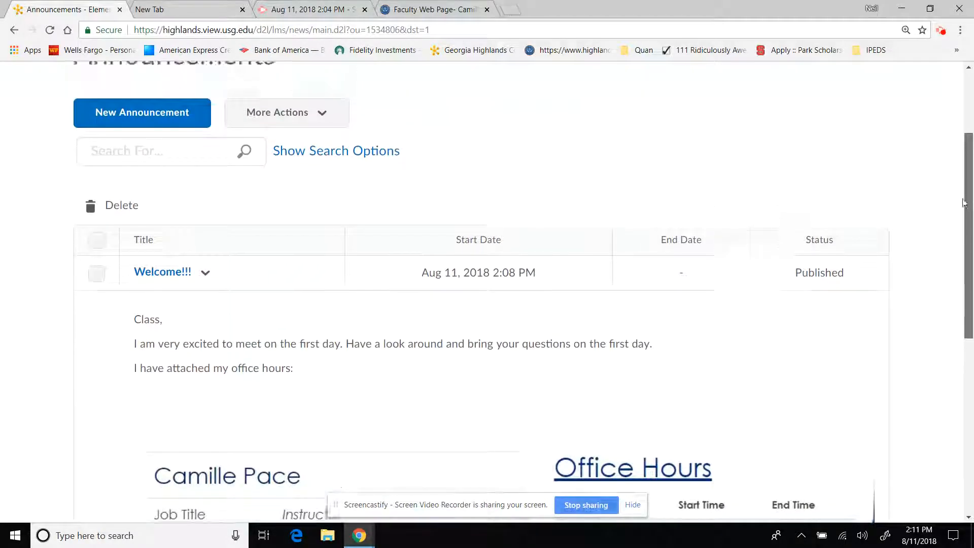
scroll("down", 3)
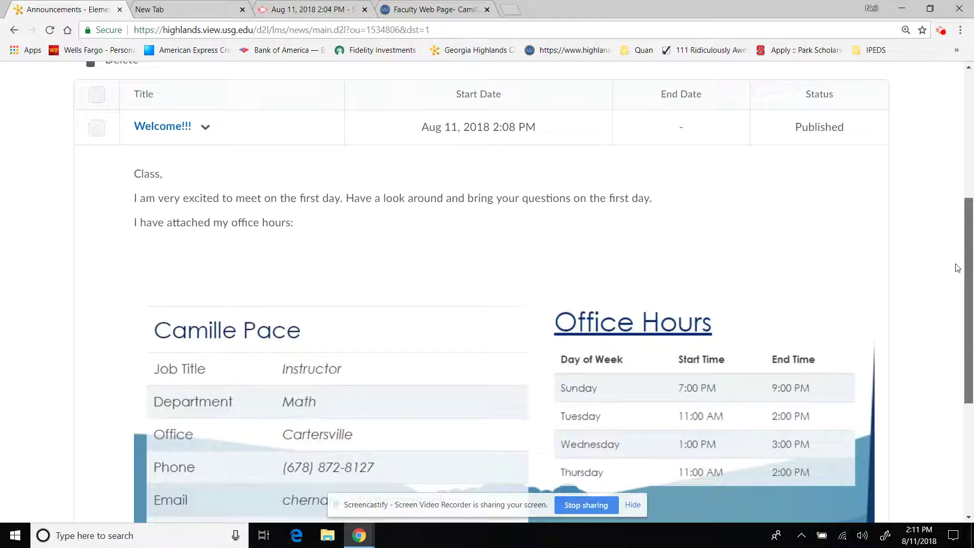
scroll("up", 3)
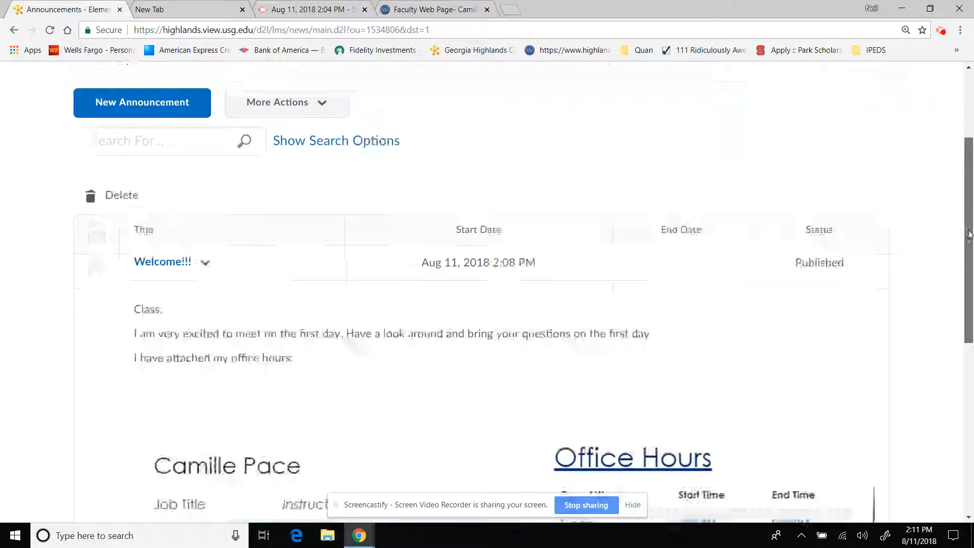
scroll("up", 3)
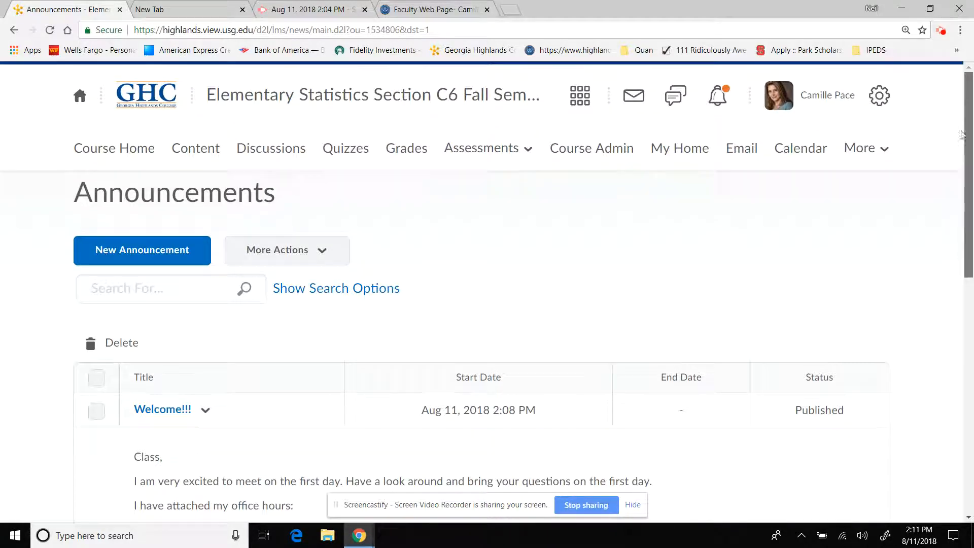
mouse_move(961, 118)
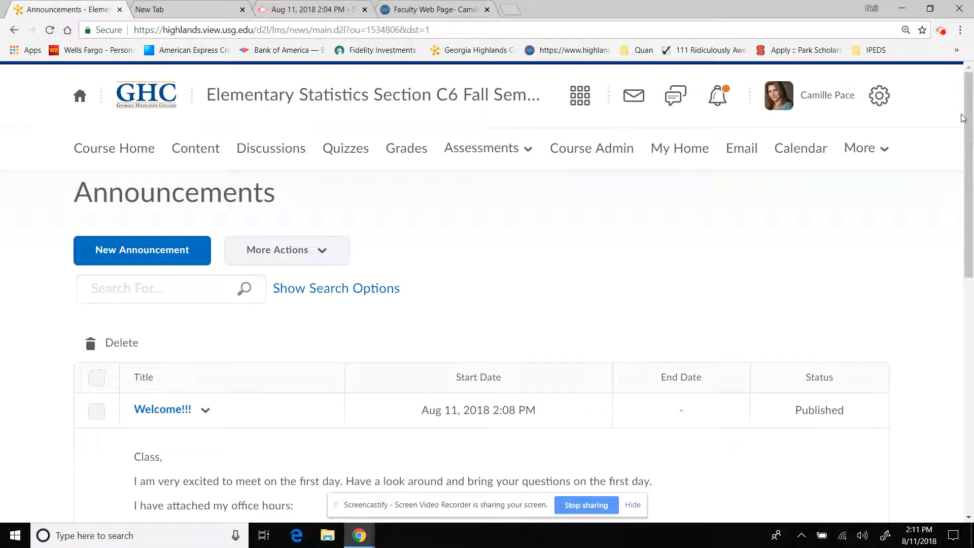
mouse_move(488, 111)
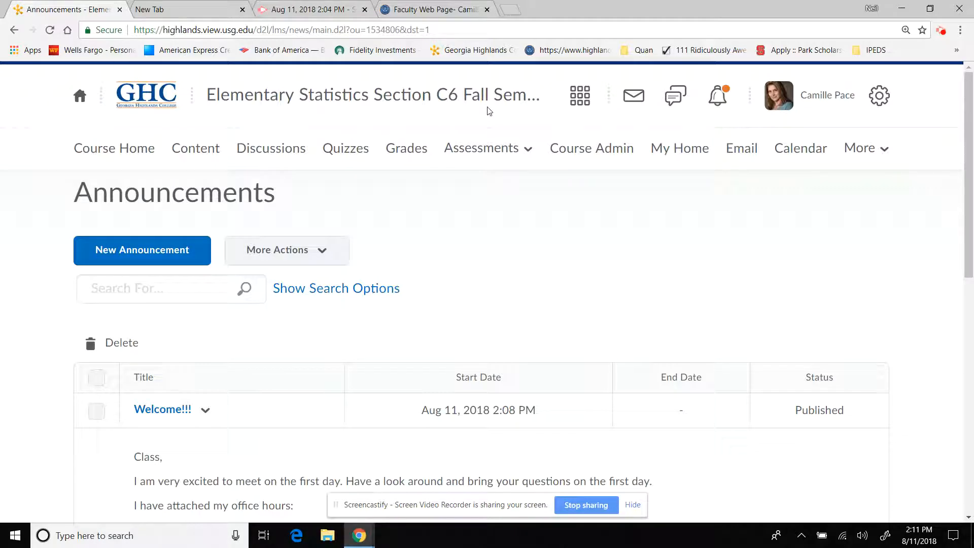
Step: Open Module 1 in Content and reach the Power Points and Extra Notes for Statistics Vocabulary page
left_click(195, 148)
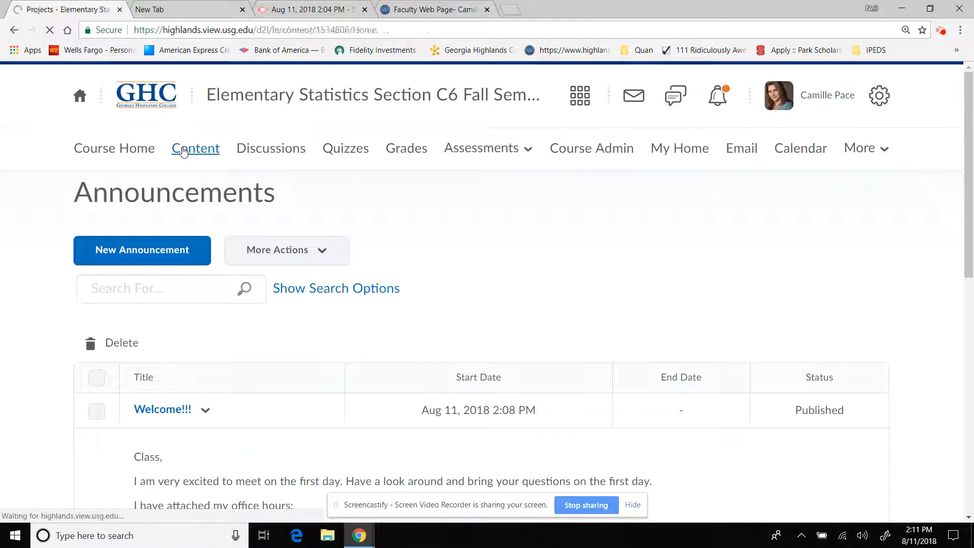
left_click(196, 148)
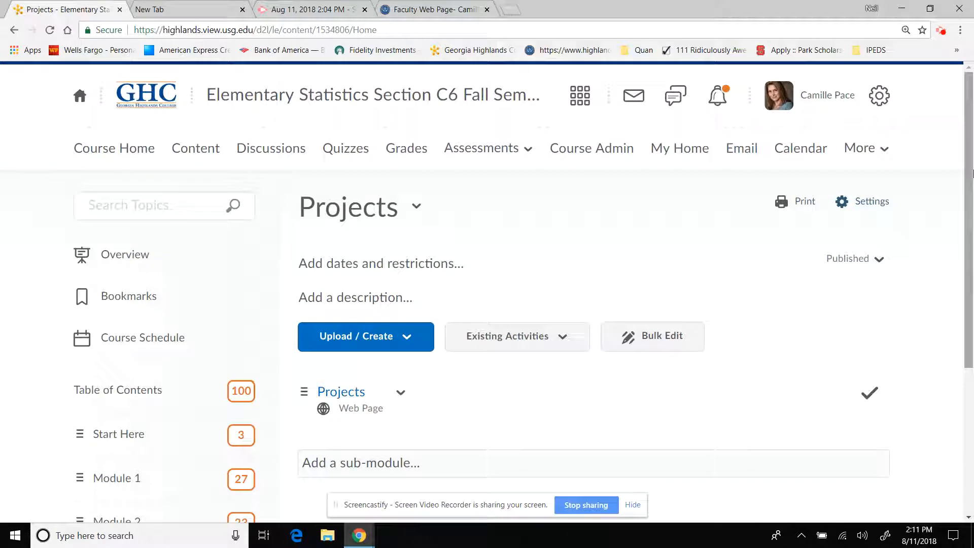
scroll("down", 3)
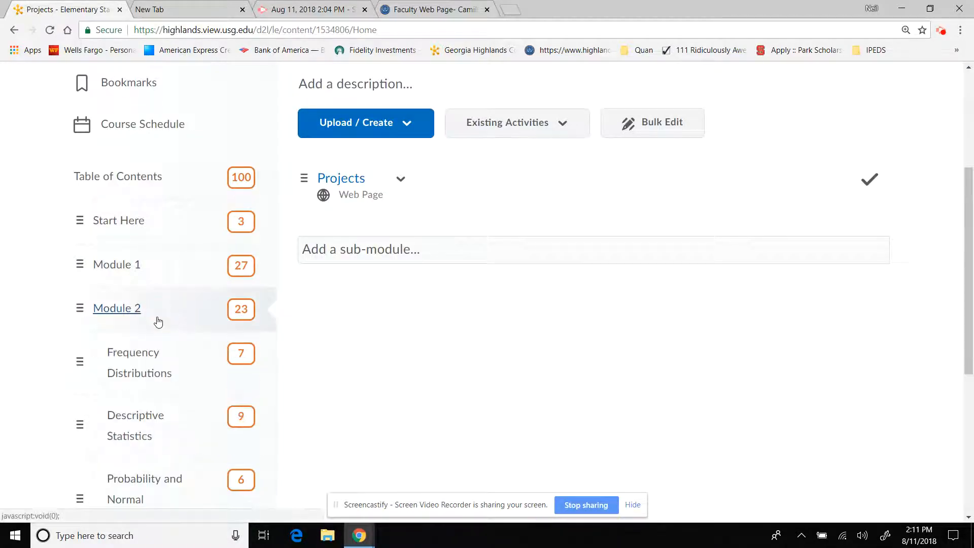
left_click(116, 264)
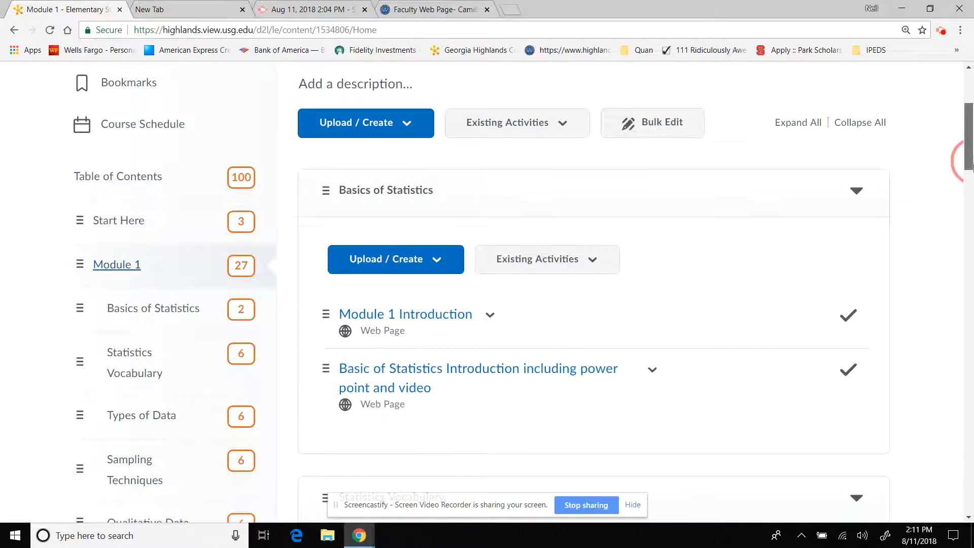
scroll("down", 3)
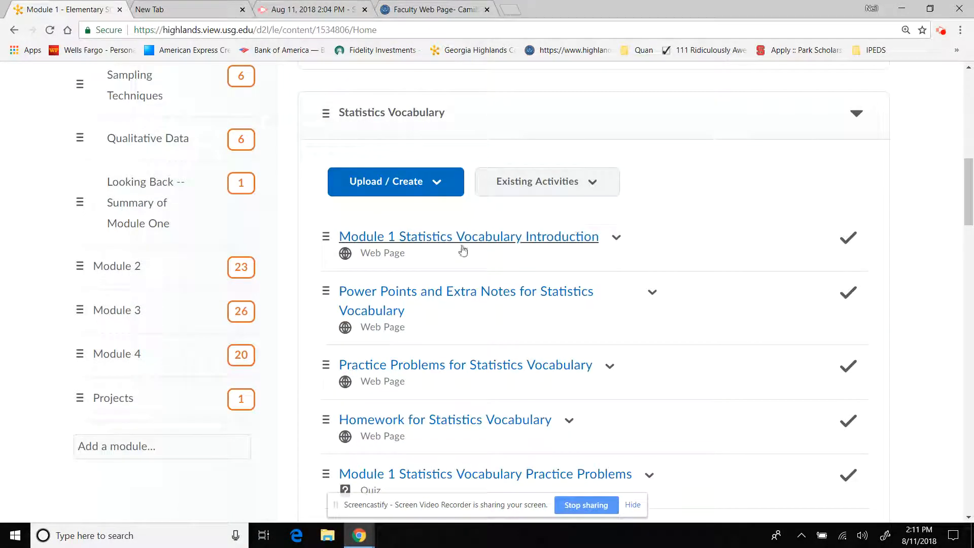
mouse_move(385, 298)
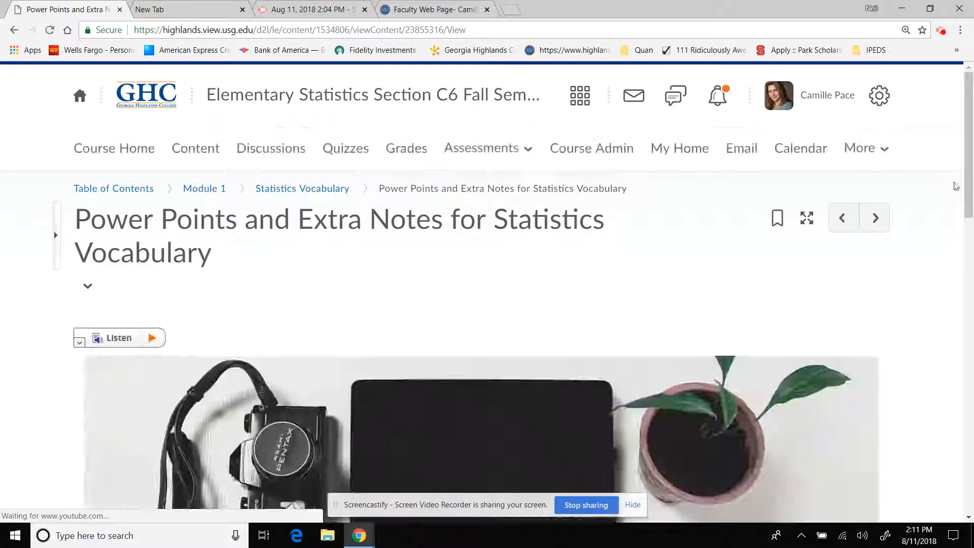
scroll("down", 3)
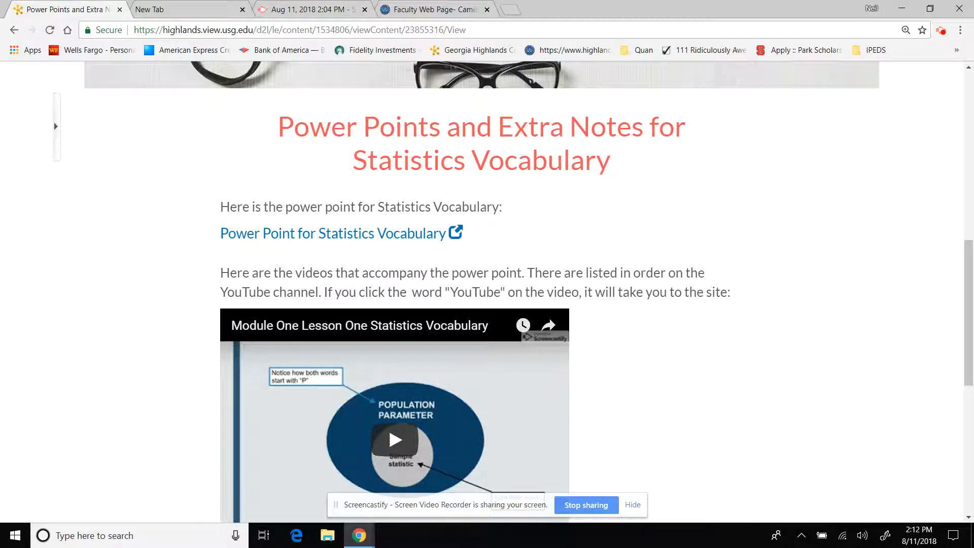
Step: Open the Statistics Vocabulary slide deck and scroll to its population and sample definitions page
left_click(323, 234)
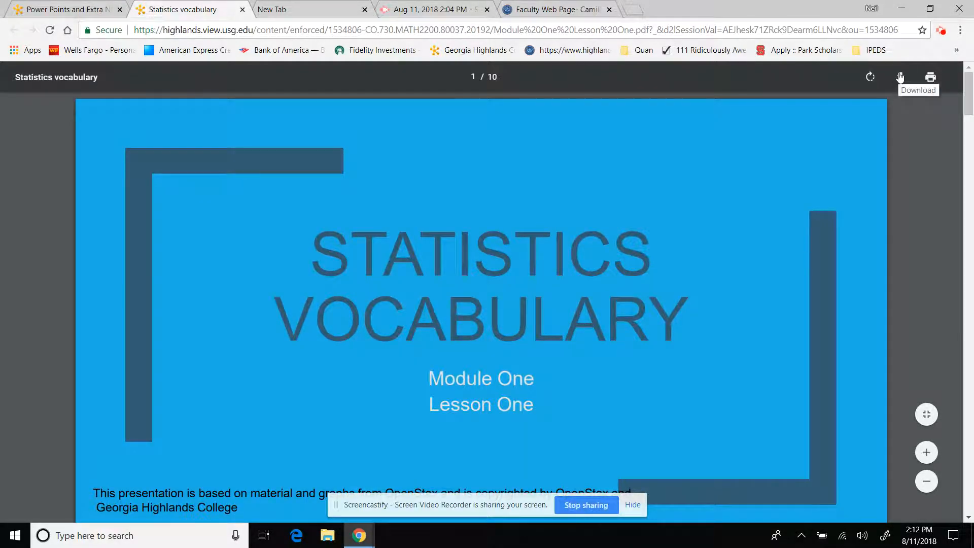
mouse_move(950, 91)
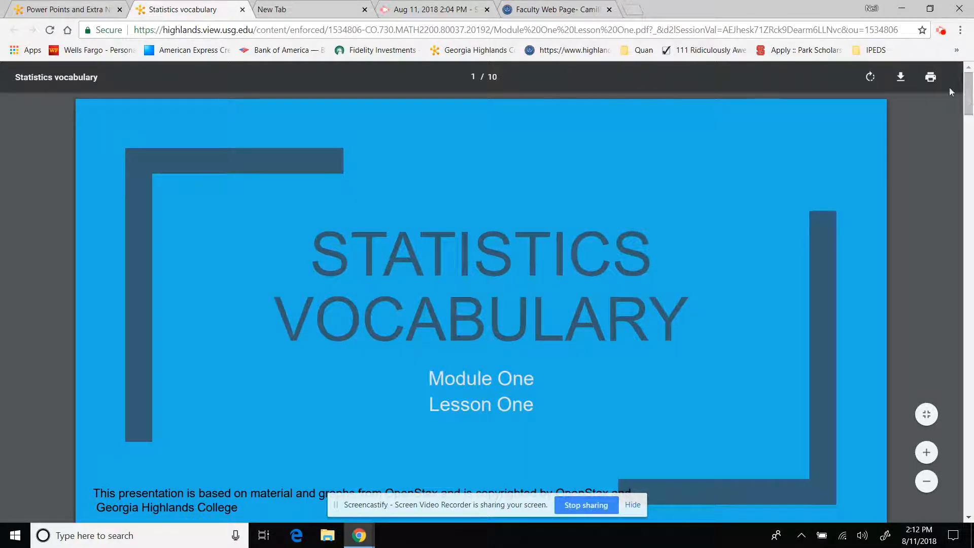
scroll("down", 3)
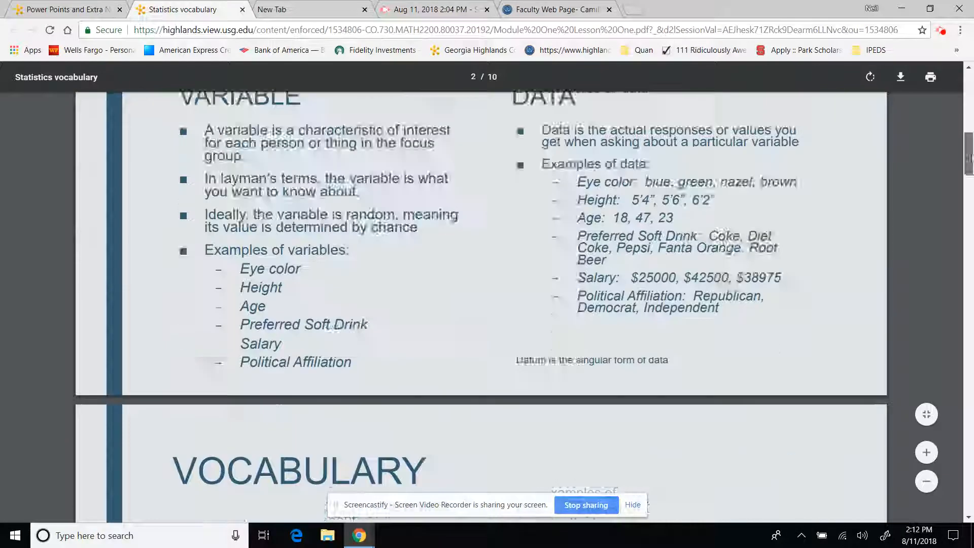
scroll("down", 3)
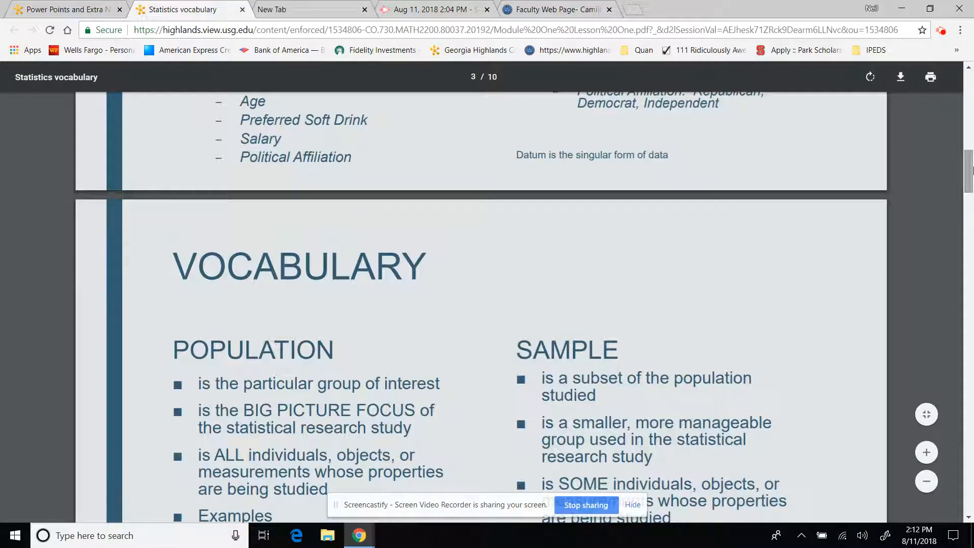
mouse_move(242, 9)
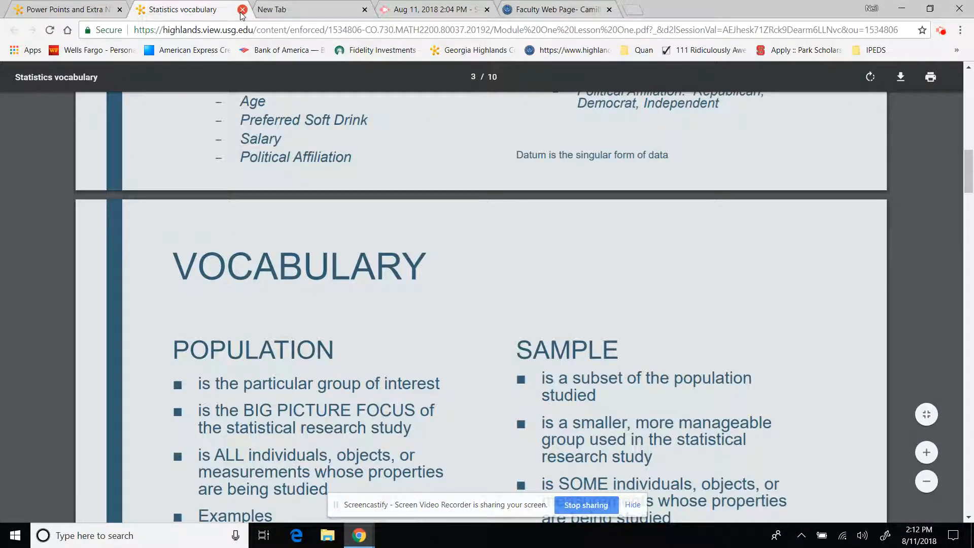
Step: Close the Statistics Vocabulary slide deck and return to the Module 1 overview via the breadcrumb
left_click(242, 9)
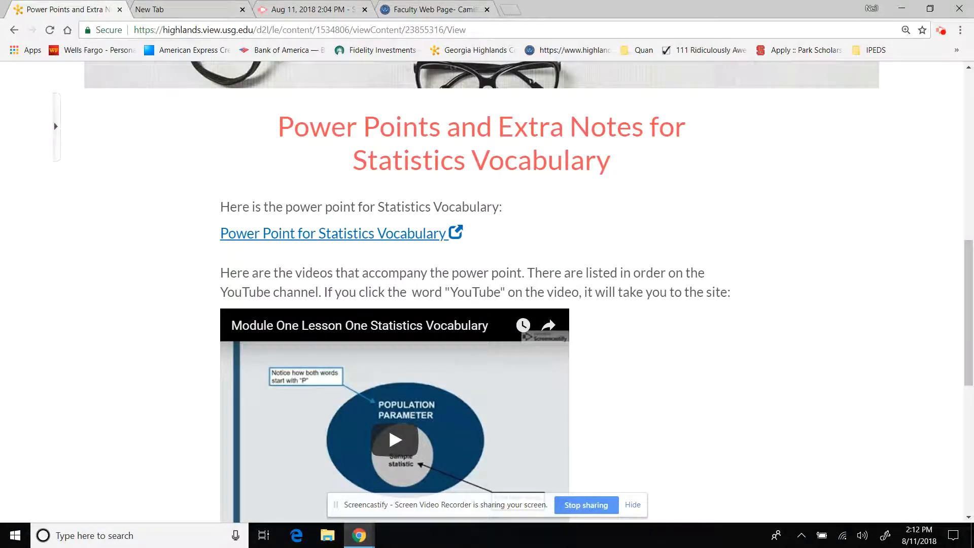
scroll("down", 3)
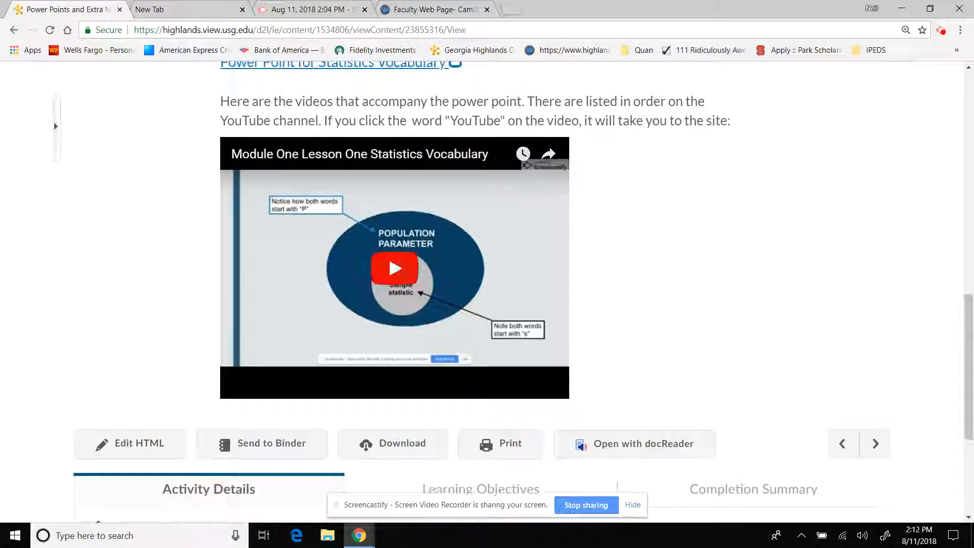
scroll("up", 3)
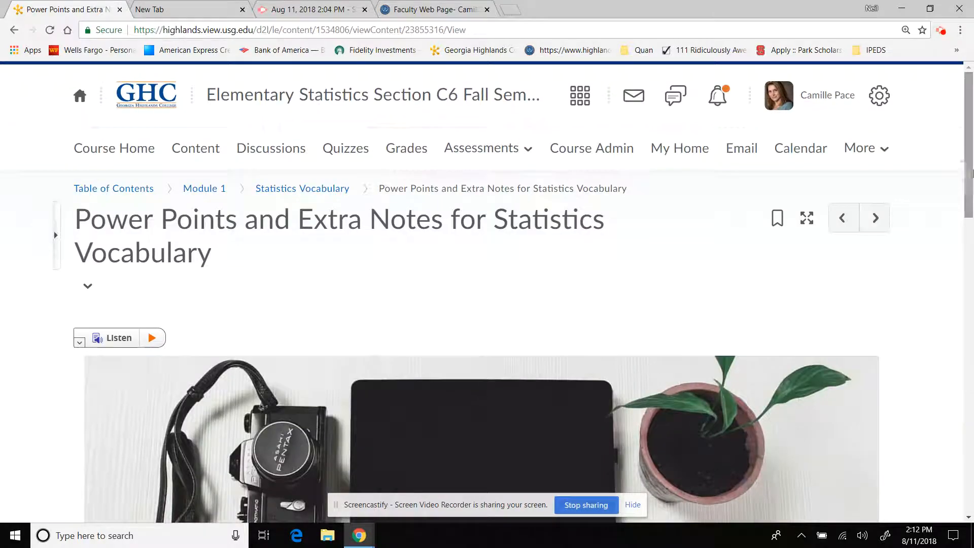
left_click(204, 188)
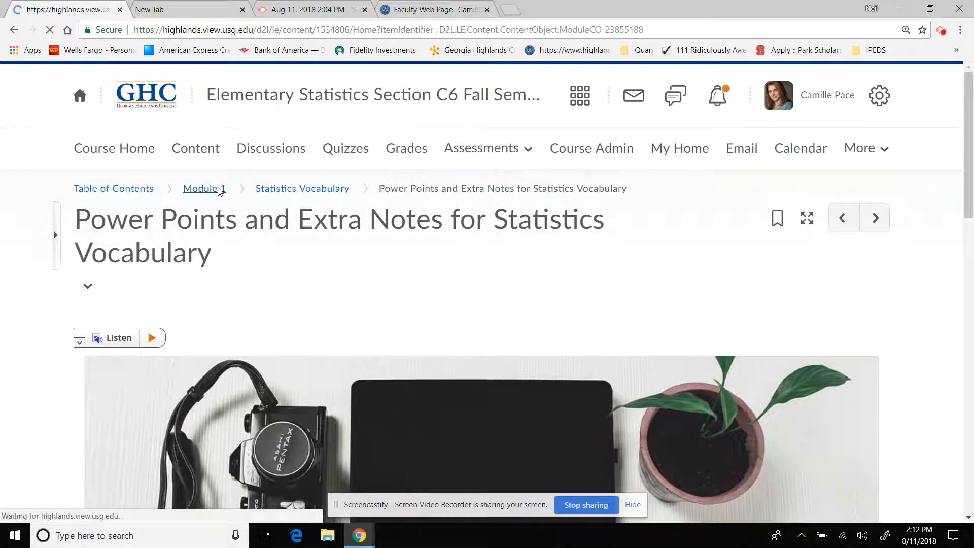
left_click(203, 188)
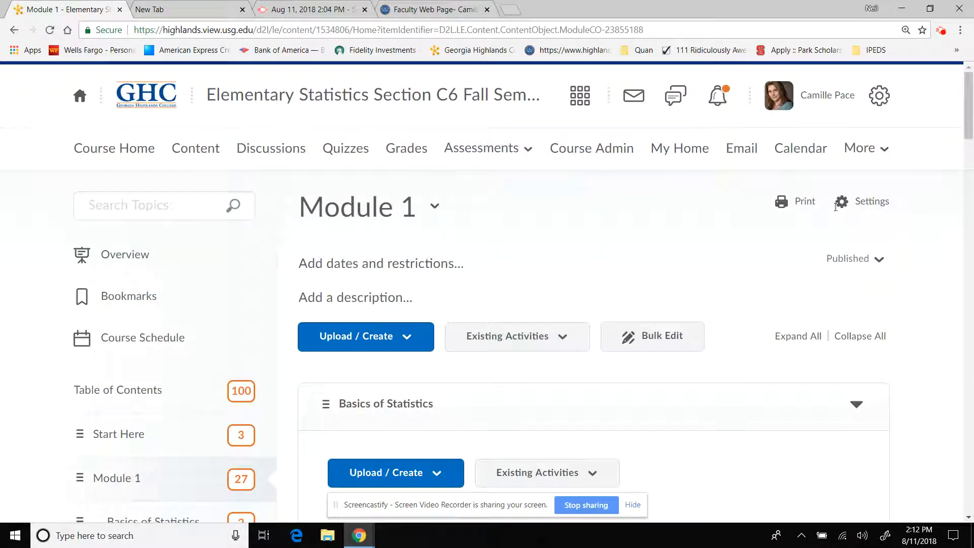
scroll("down", 3)
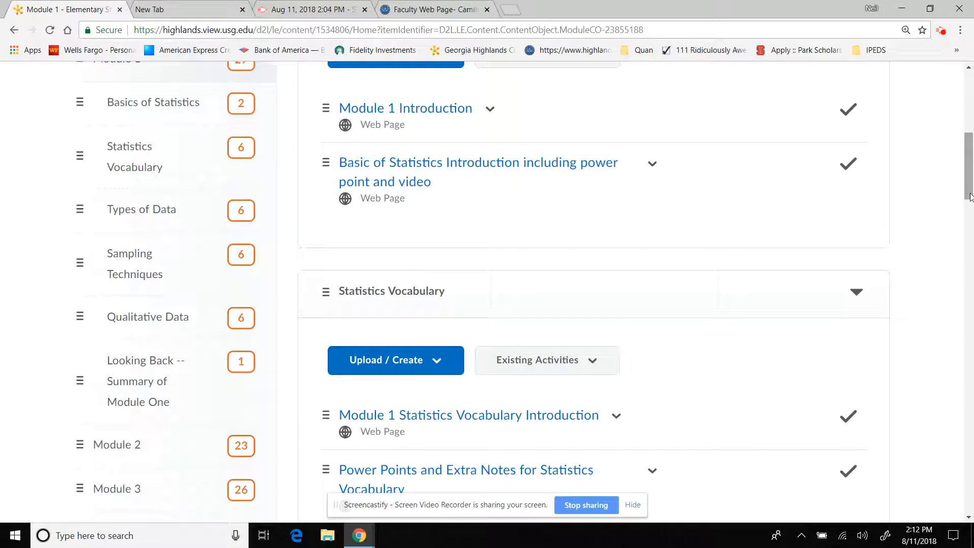
scroll("down", 3)
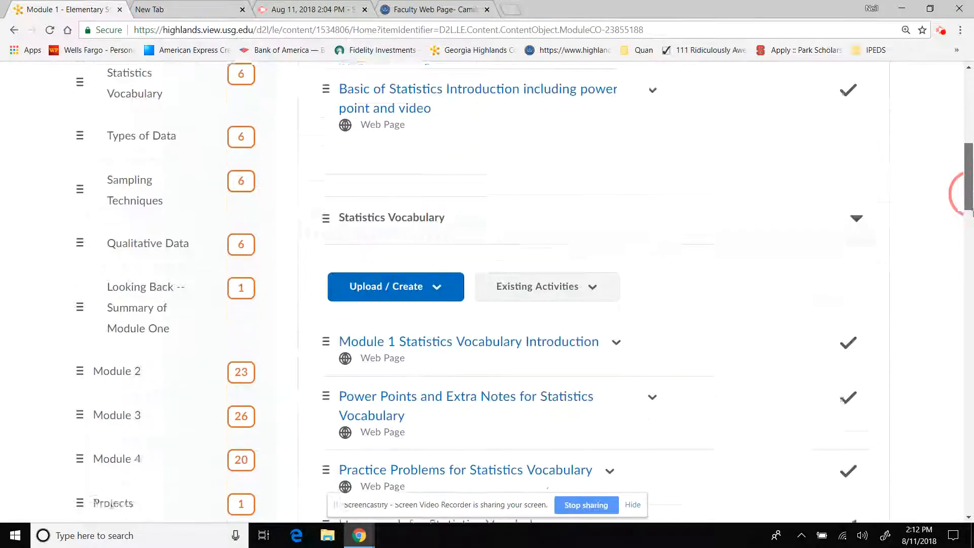
scroll("up", 3)
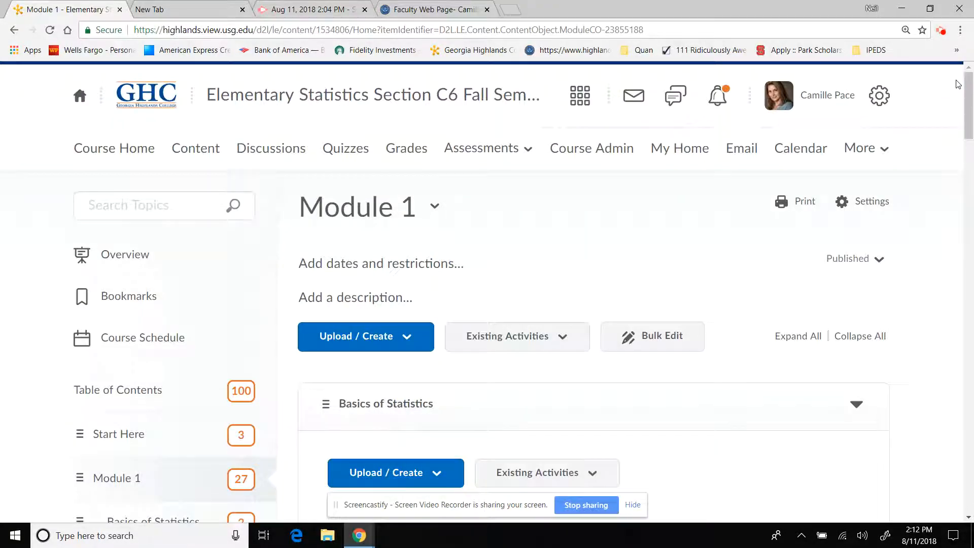